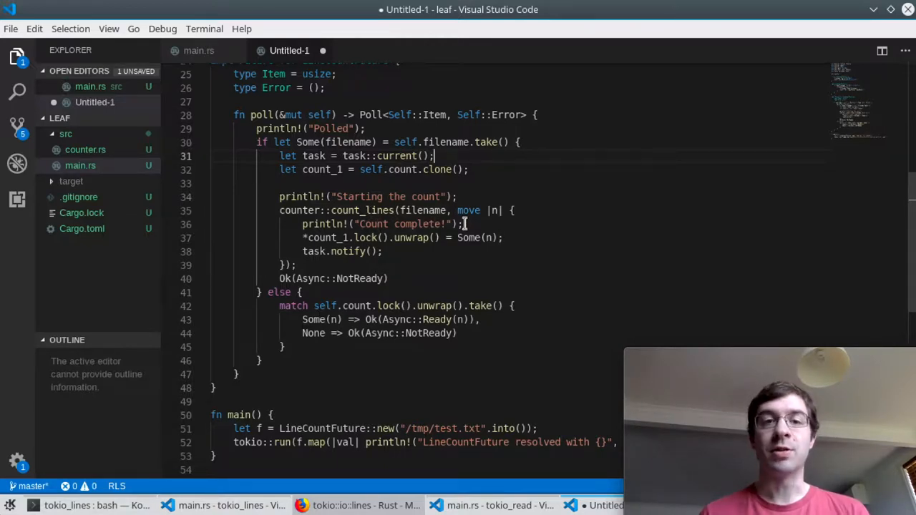
mouse_move(524, 202)
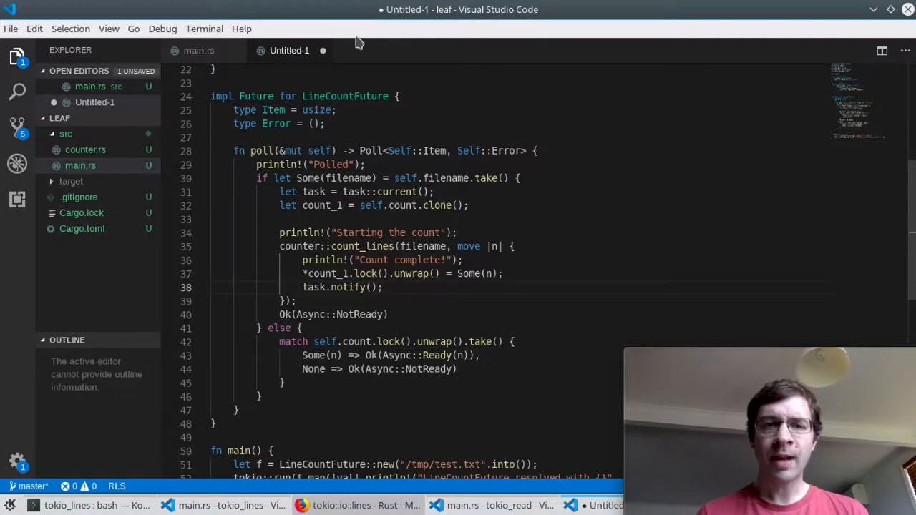
Switch from Untitled-1 to main.rs, which counts /tmp/test.txt lines via a tokio oneshot channel
left_click(198, 50)
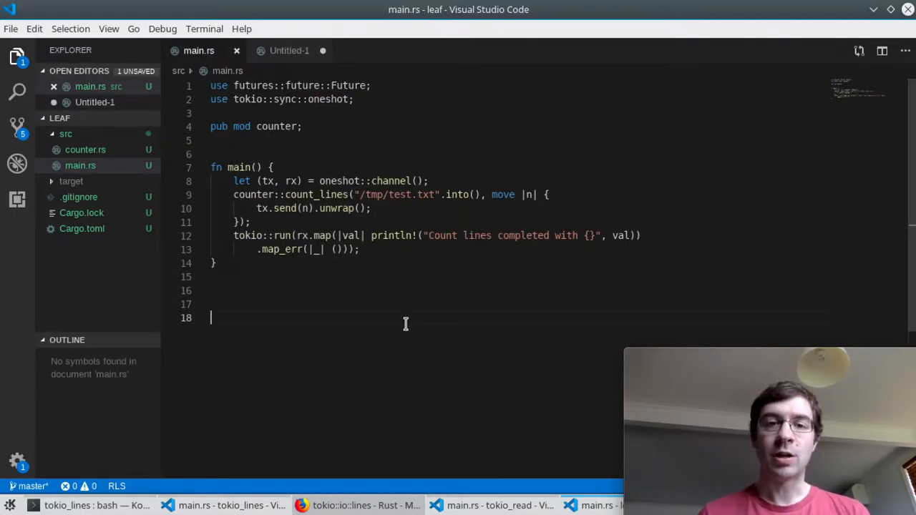
mouse_move(428, 316)
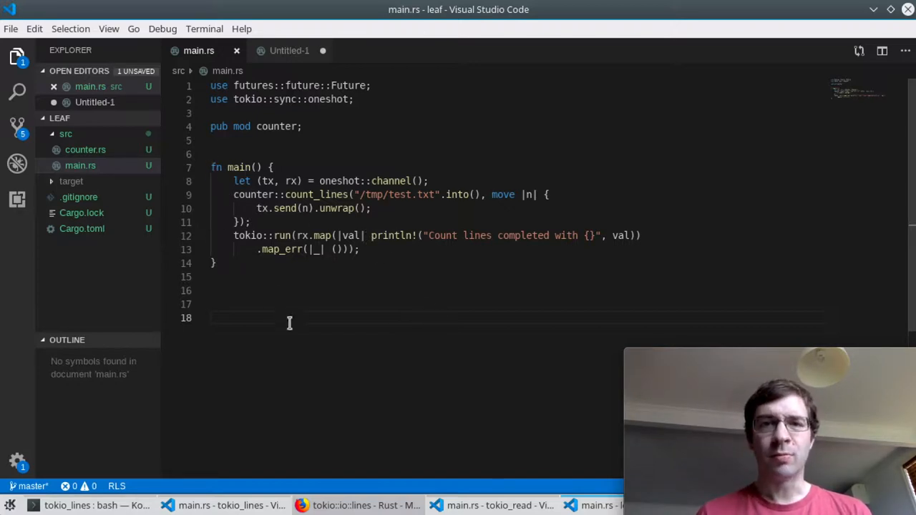
mouse_move(312, 307)
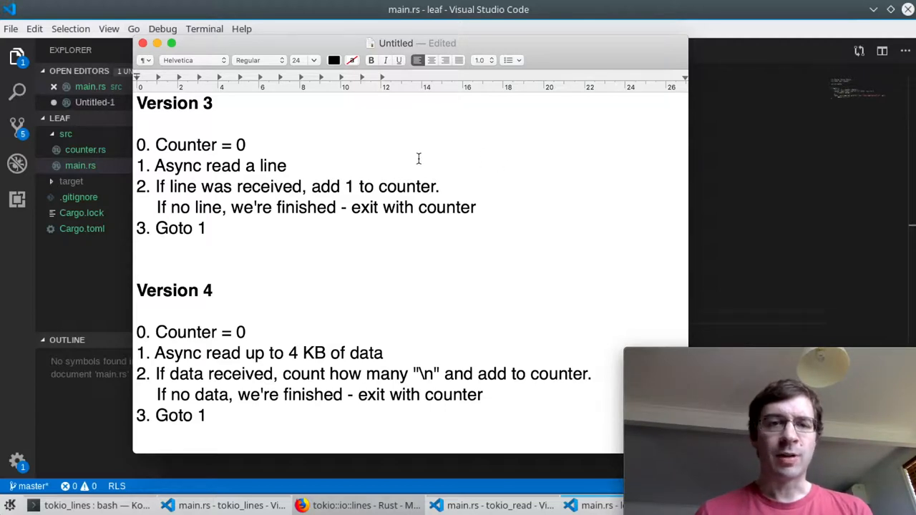
Bring up the TextEdit Version 3 and Version 4 notes and select a line
left_click(206, 227)
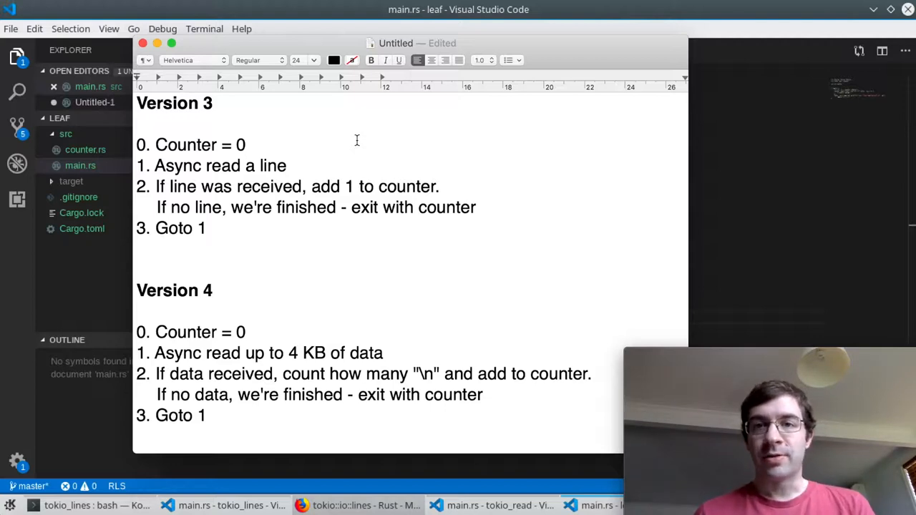
mouse_move(359, 138)
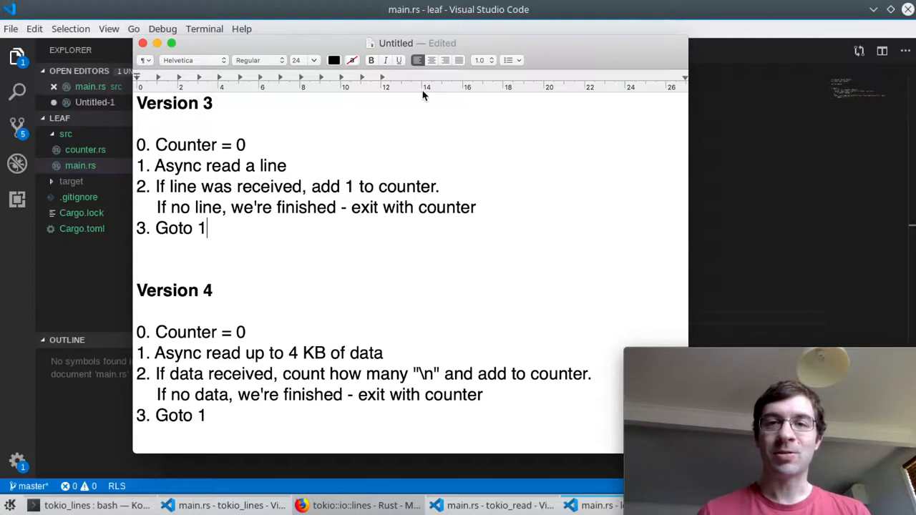
mouse_move(404, 97)
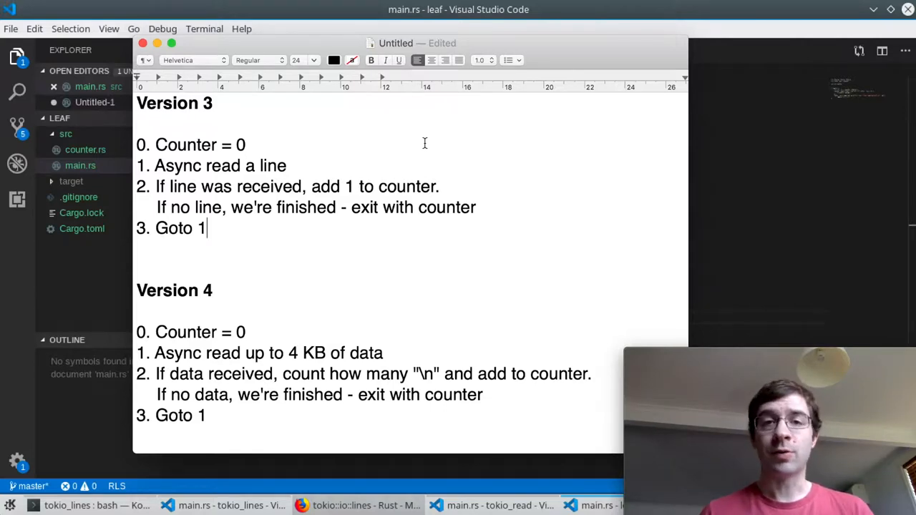
left_click_drag(155, 187, 475, 208)
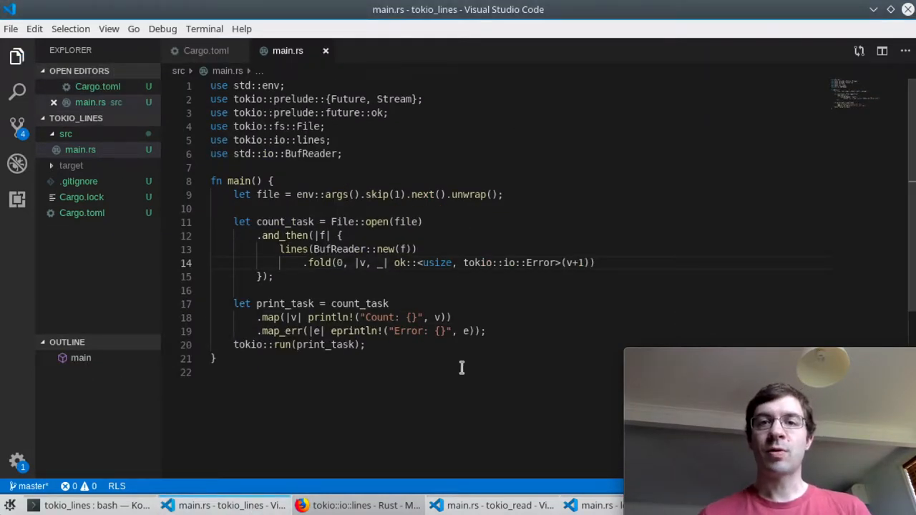
mouse_move(453, 412)
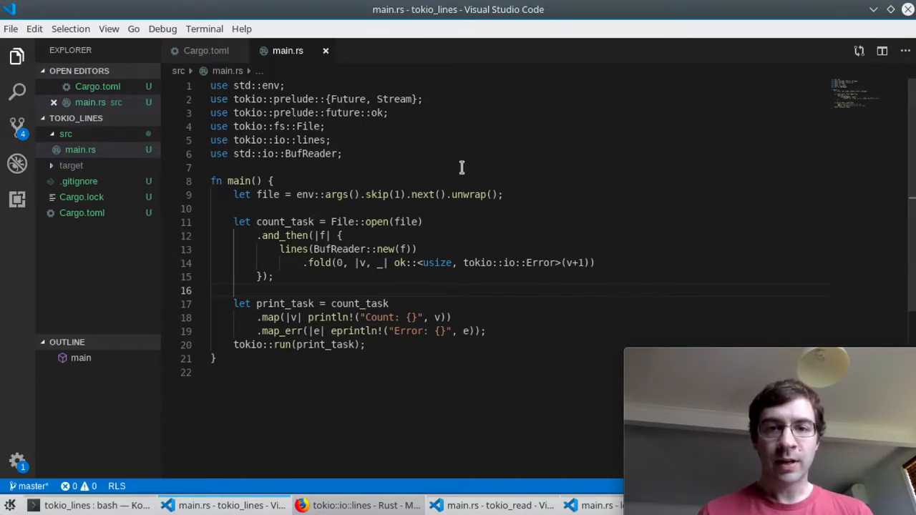
mouse_move(543, 217)
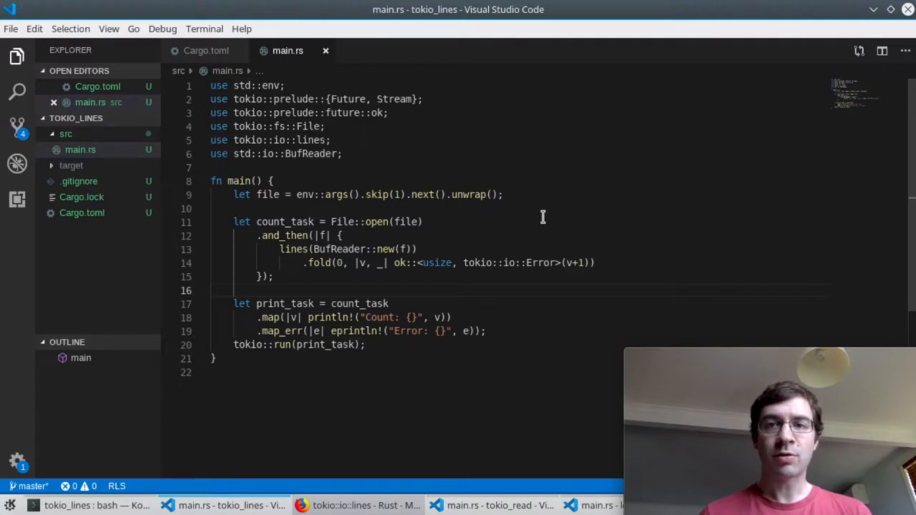
mouse_move(485, 227)
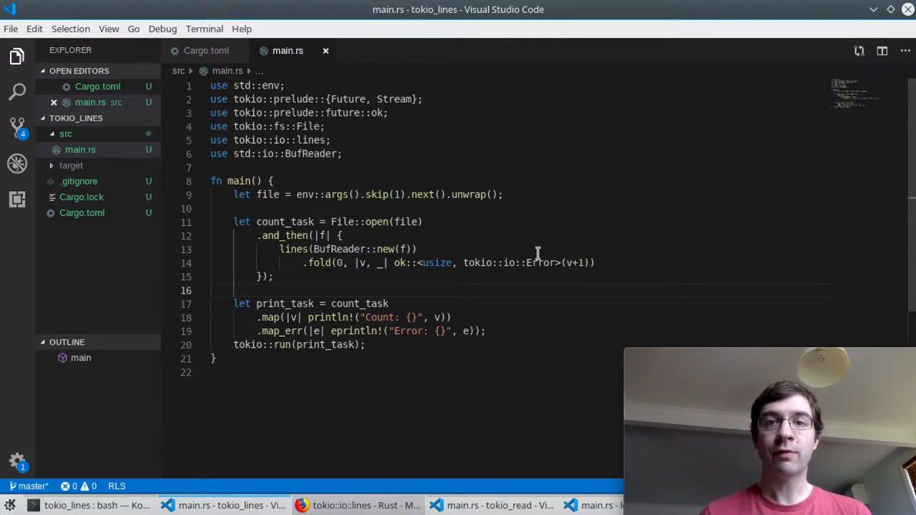
mouse_move(620, 278)
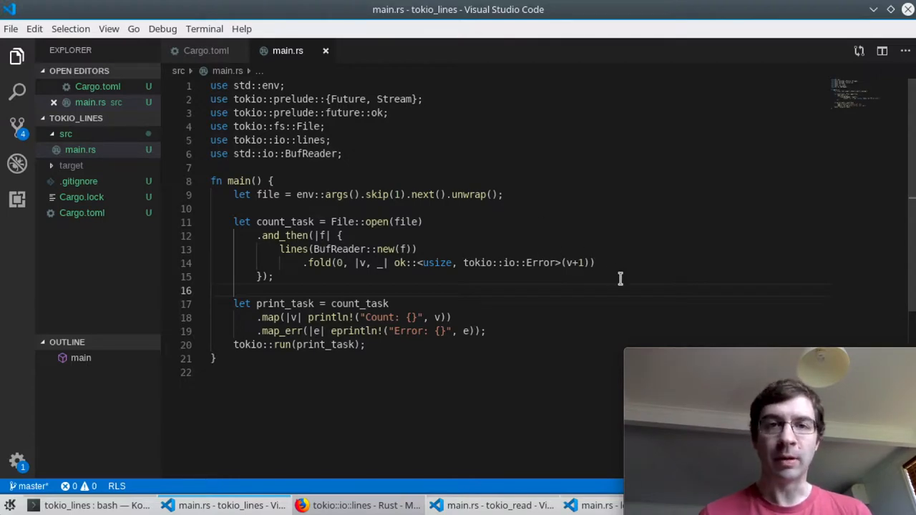
mouse_move(416, 291)
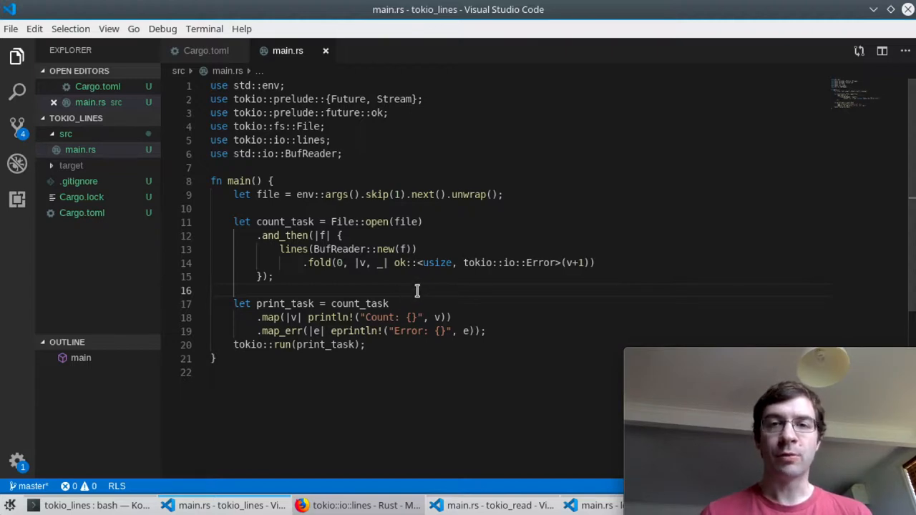
mouse_move(561, 301)
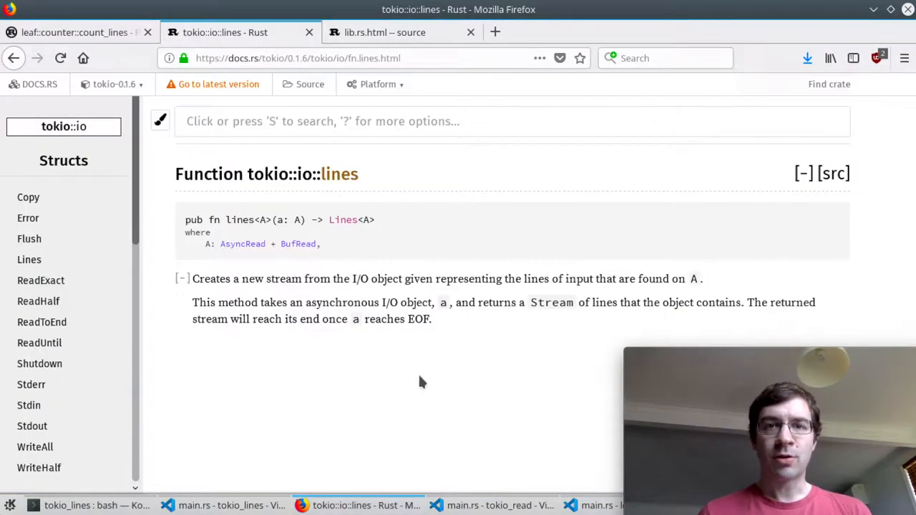
mouse_move(467, 265)
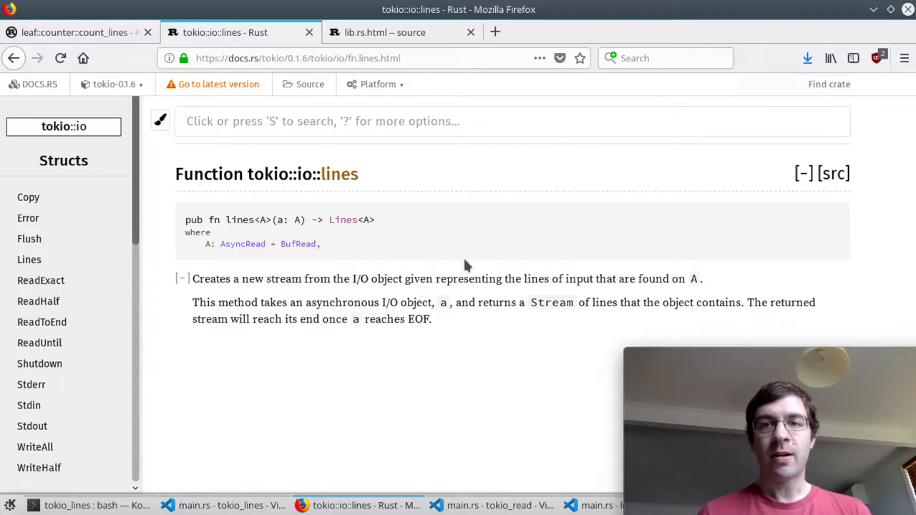
mouse_move(306, 303)
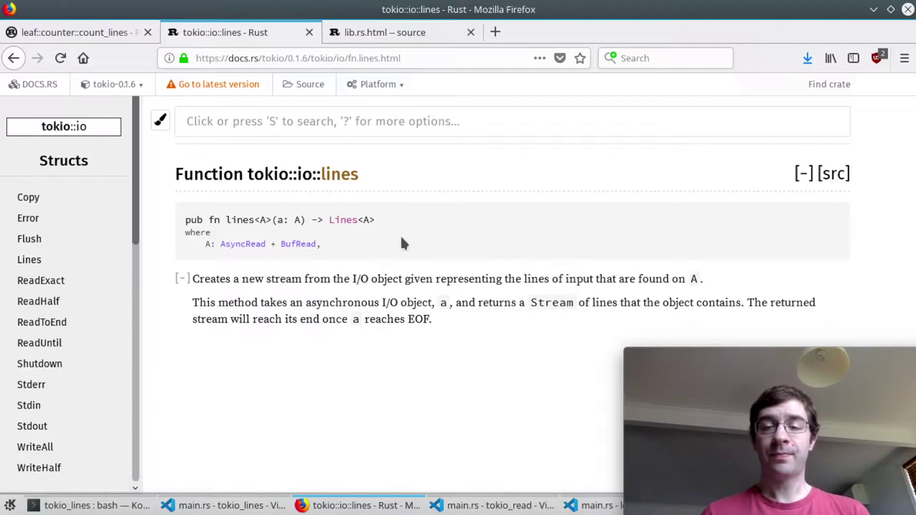
mouse_move(415, 263)
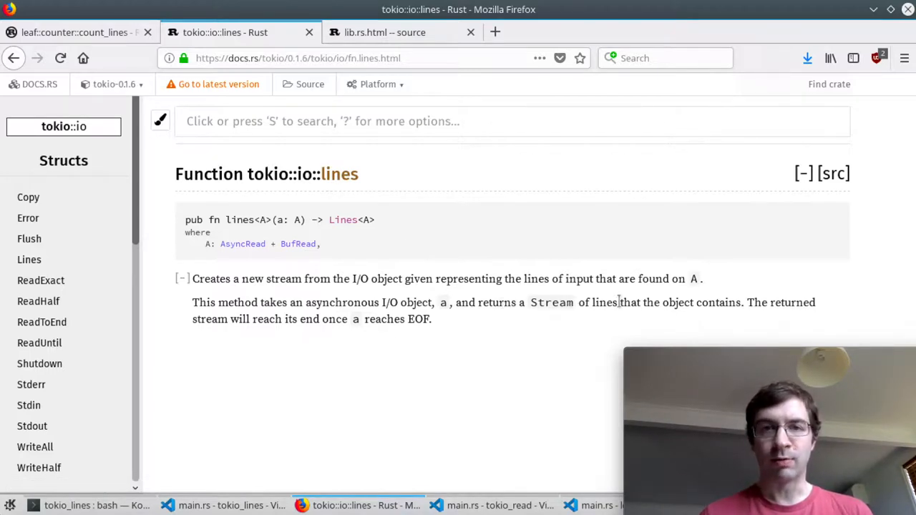
Follow the Lines return-type link in the tokio::io::lines function signature
left_click(343, 220)
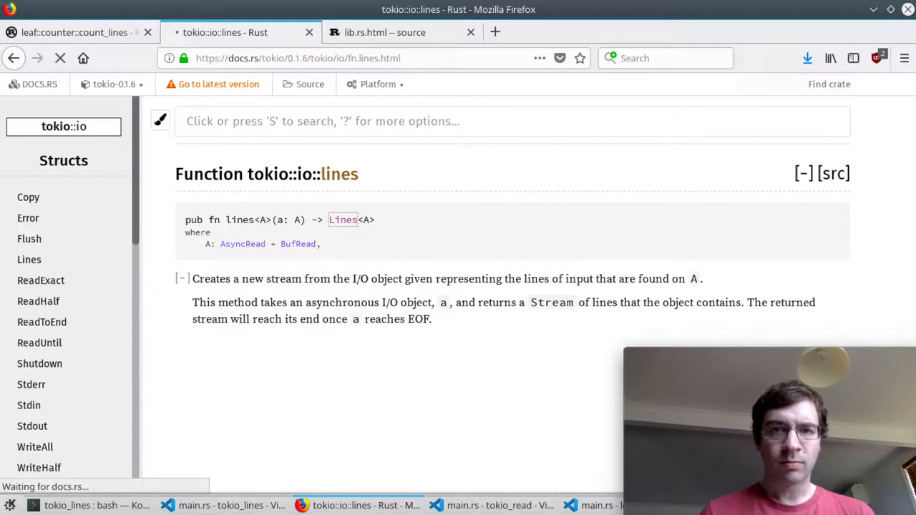
Scroll the tokio::io::Lines page down to its Stream implementation yielding String items
left_click(342, 220)
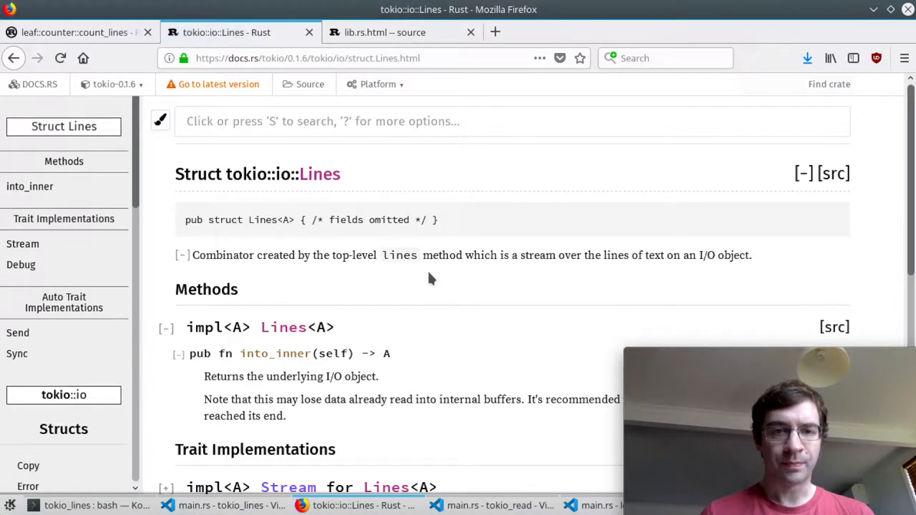
scroll("down", 3)
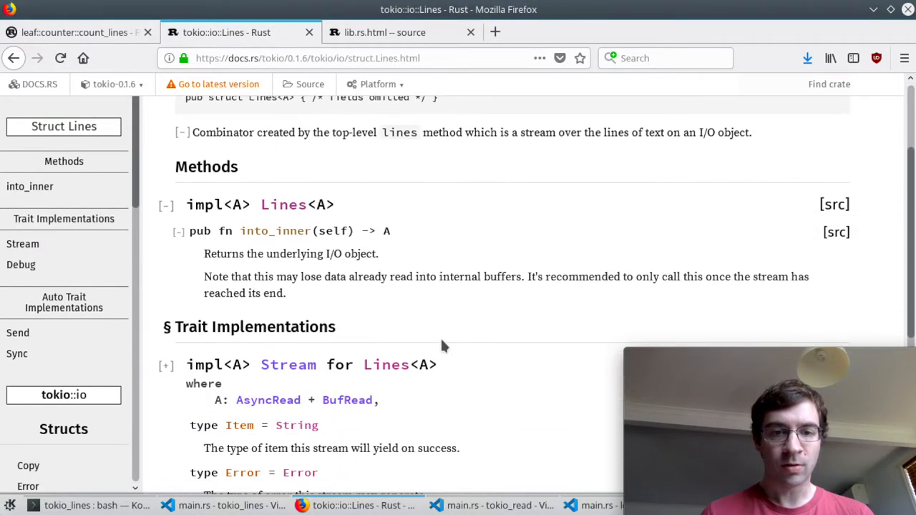
scroll("down", 3)
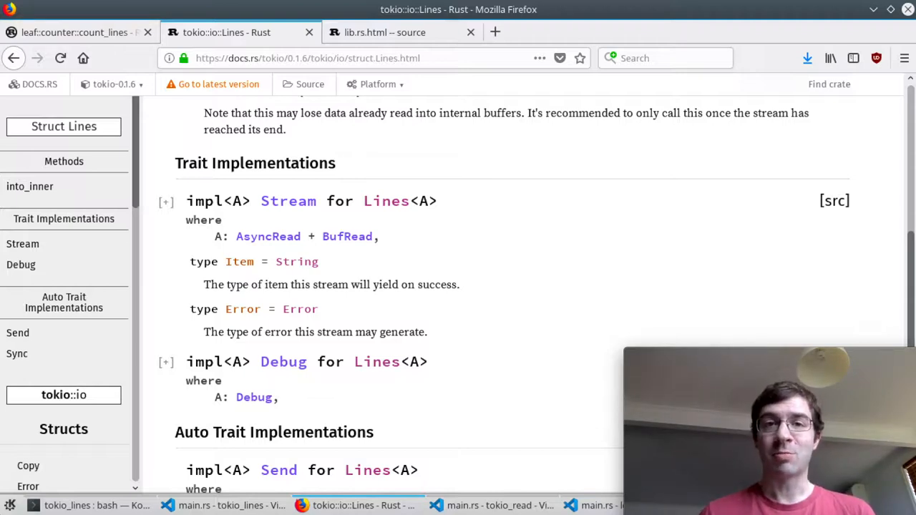
mouse_move(482, 375)
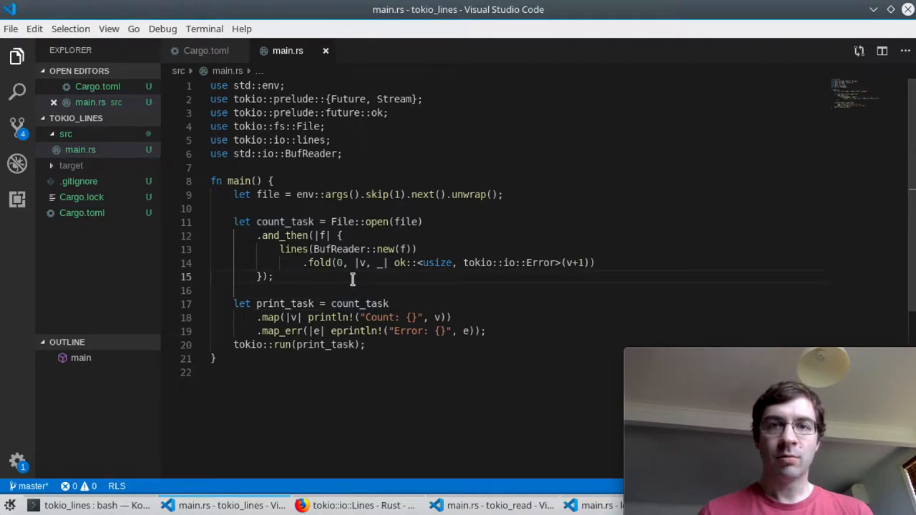
mouse_move(495, 301)
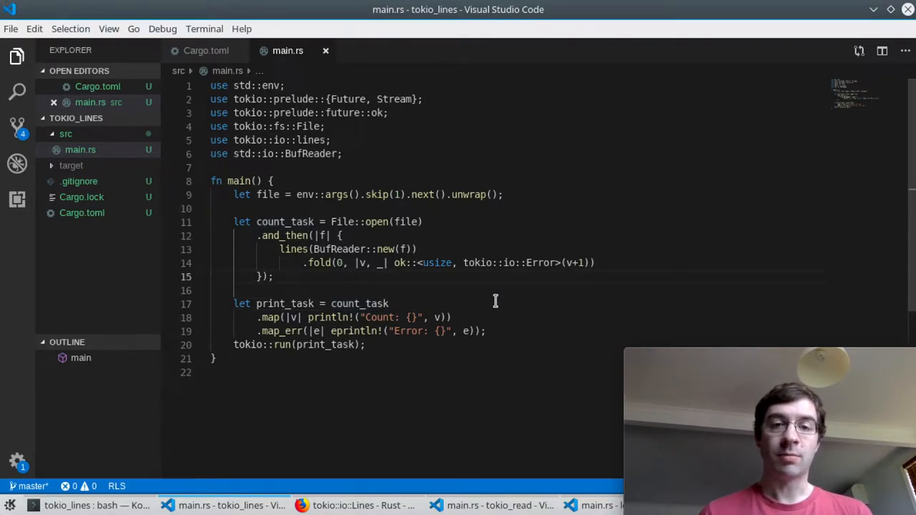
mouse_move(503, 303)
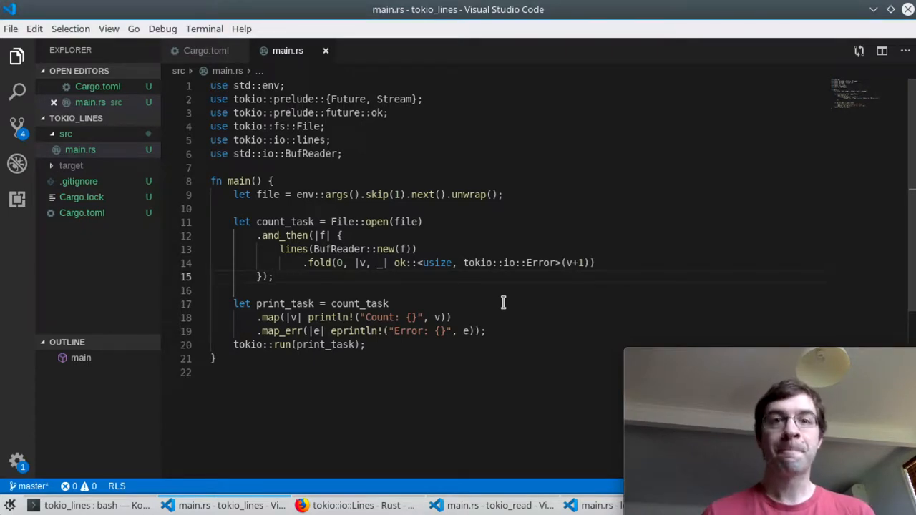
mouse_move(395, 277)
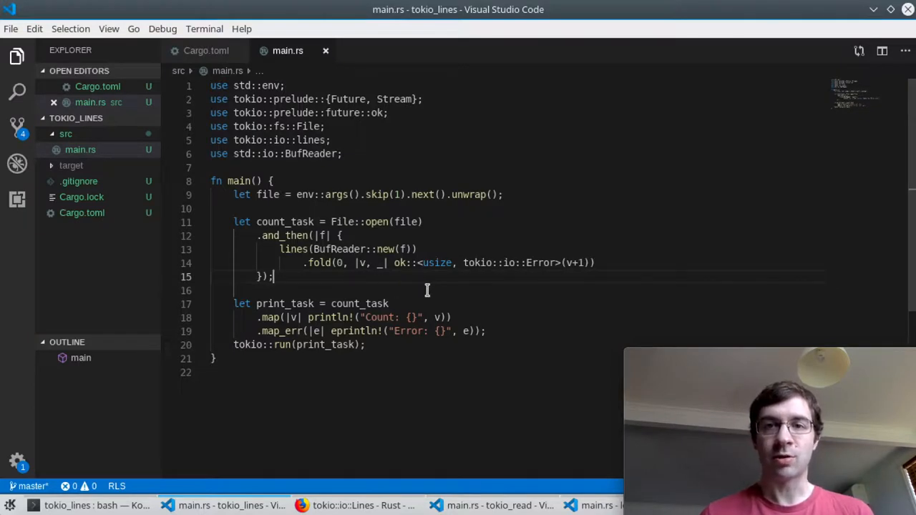
mouse_move(364, 277)
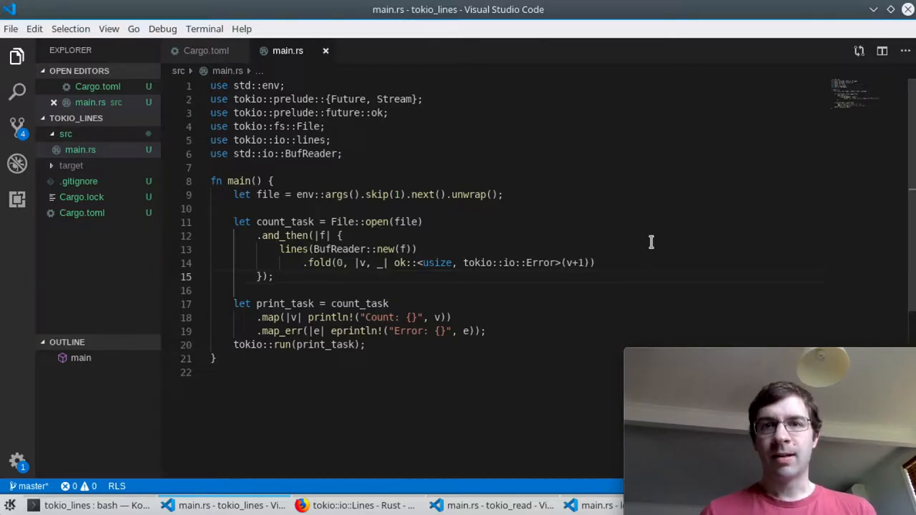
mouse_move(635, 249)
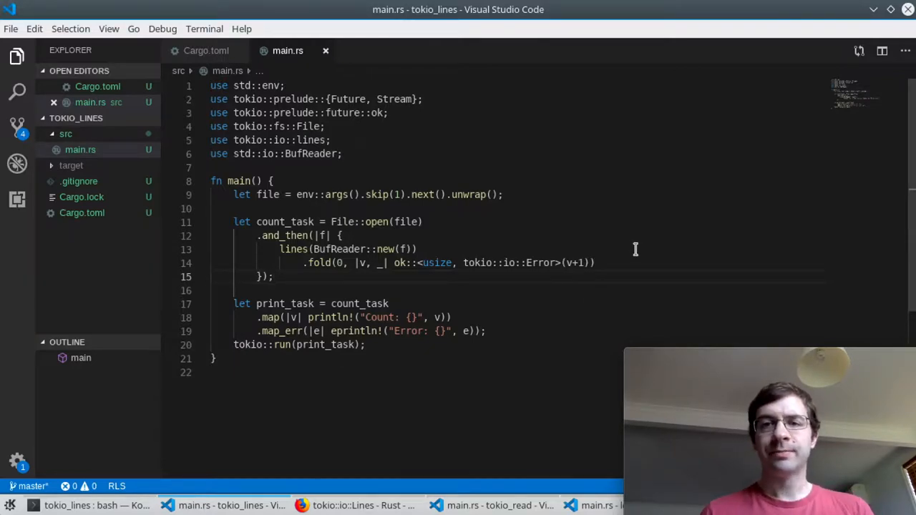
mouse_move(581, 272)
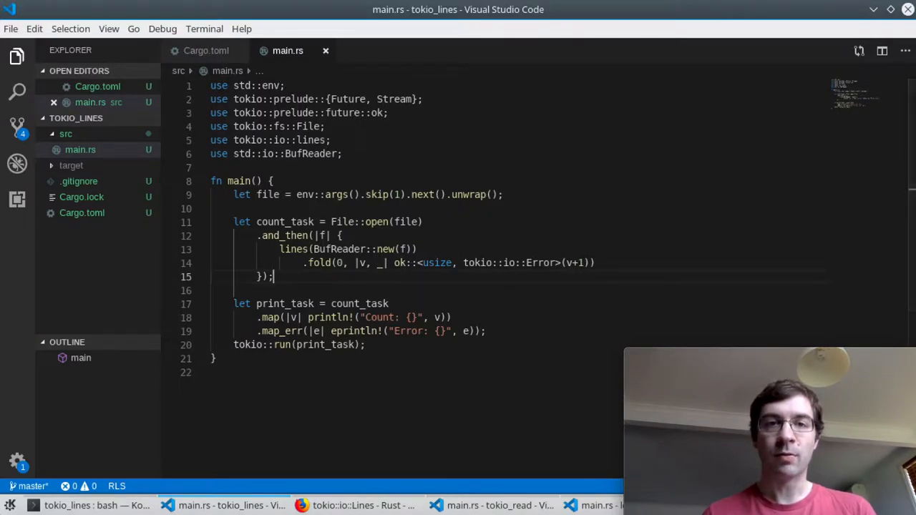
mouse_move(710, 224)
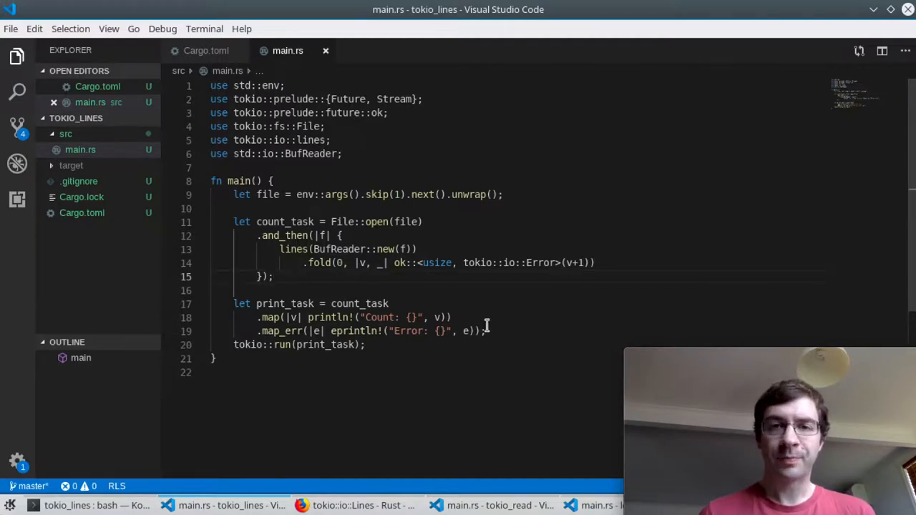
mouse_move(657, 263)
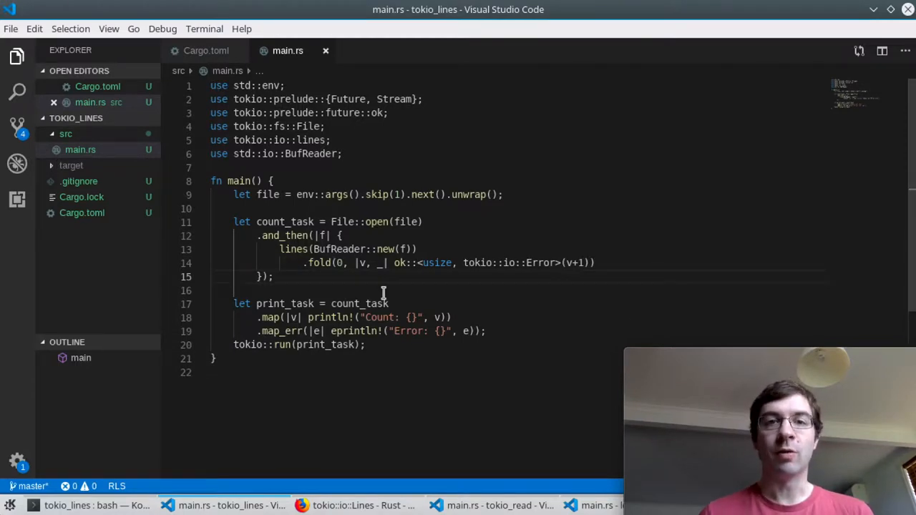
mouse_move(534, 313)
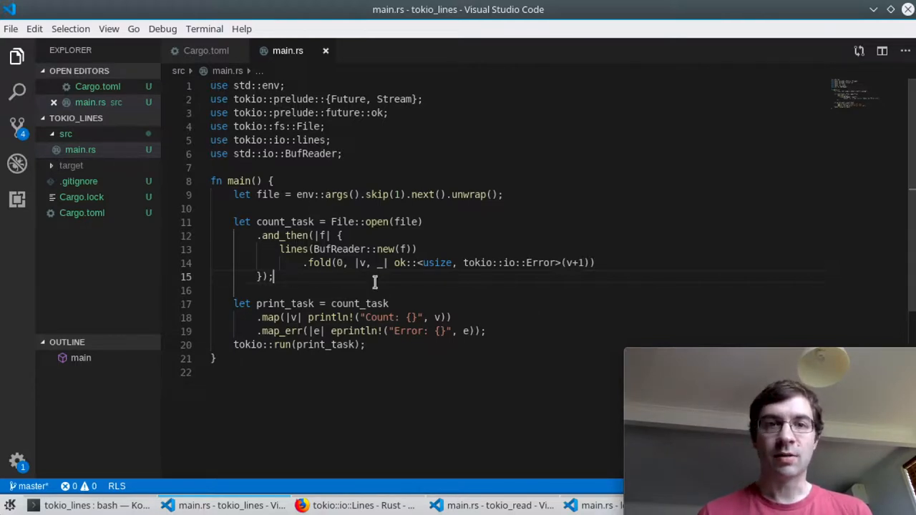
mouse_move(563, 317)
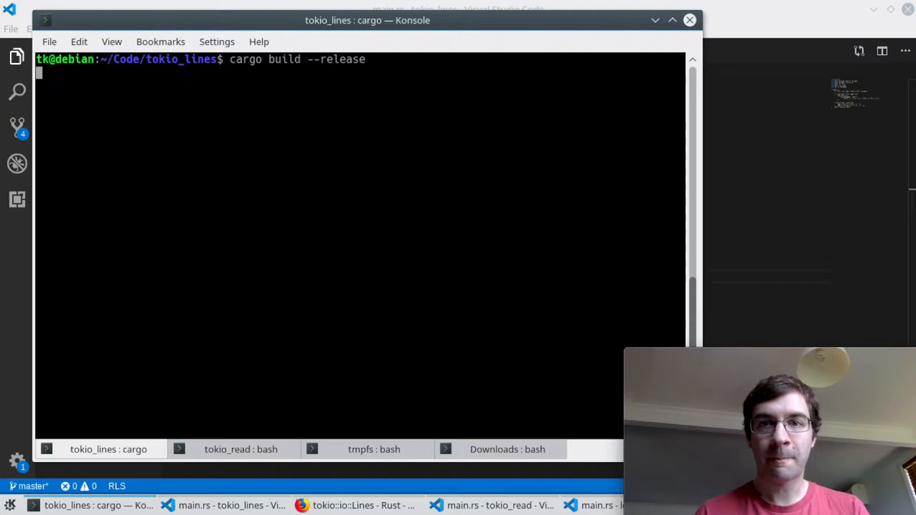
Run the release build and enter the timed tokio_lines command on /mnt/tmpfs/enwik8
key("Return")
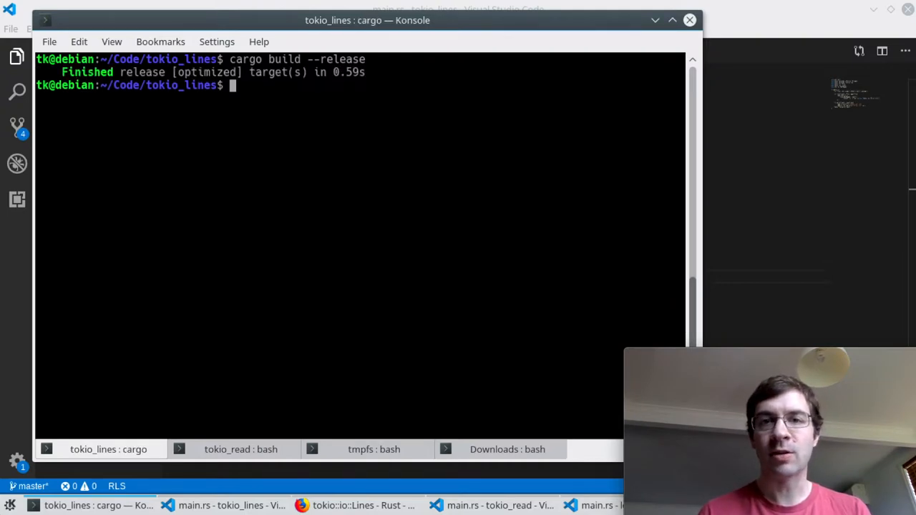
type("./target/rel")
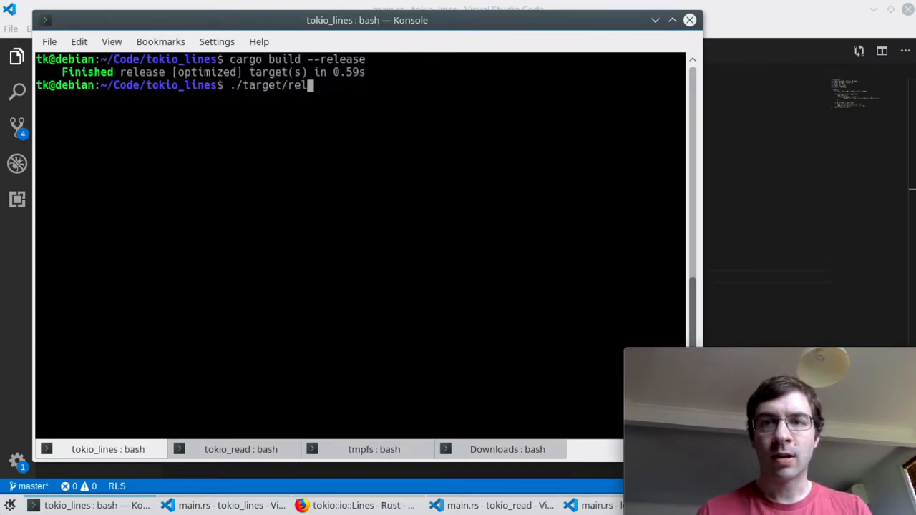
type("ease/")
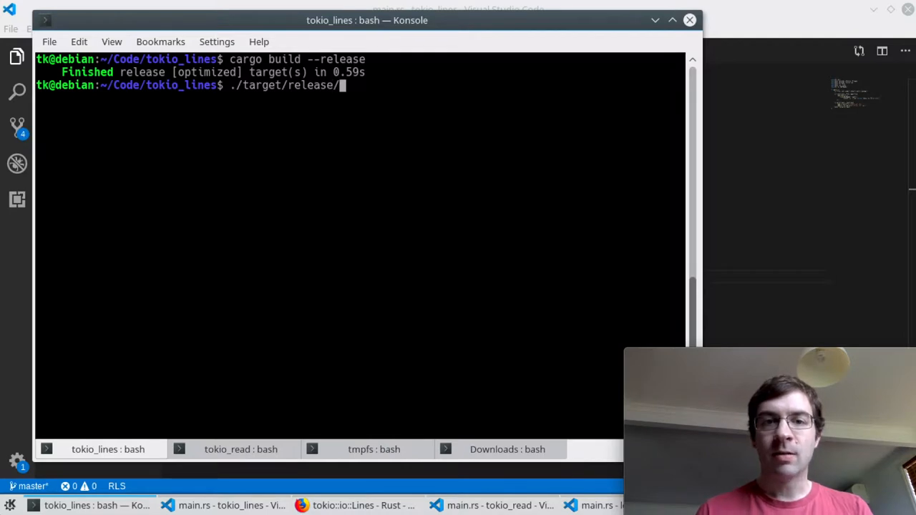
type("tokio_lines")
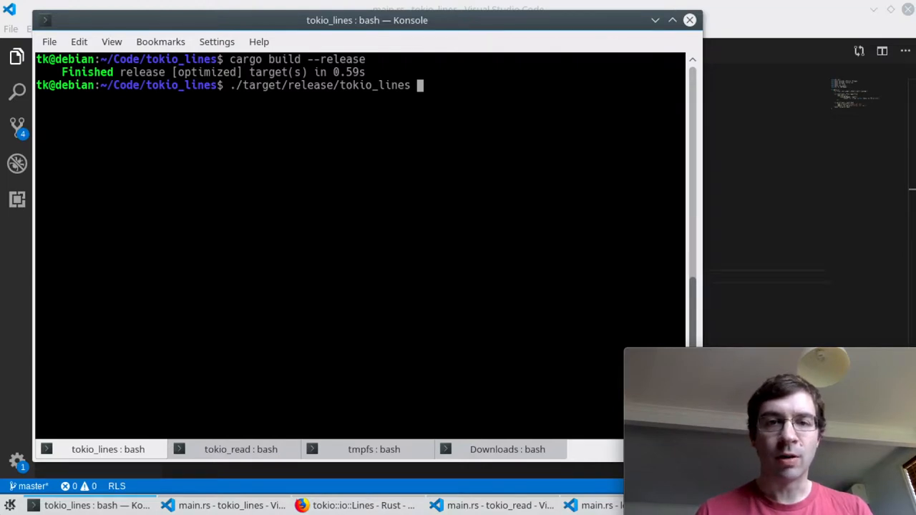
type("/mnt/tmpfs/")
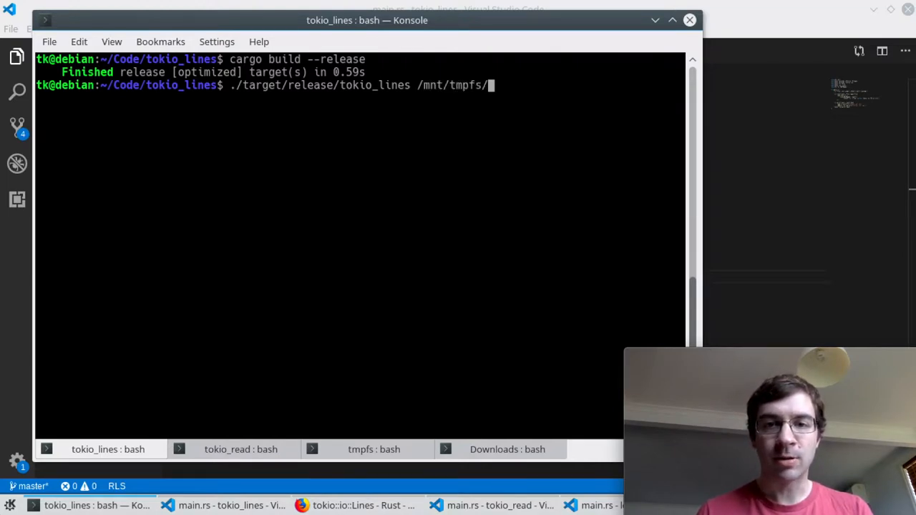
type("enwik8")
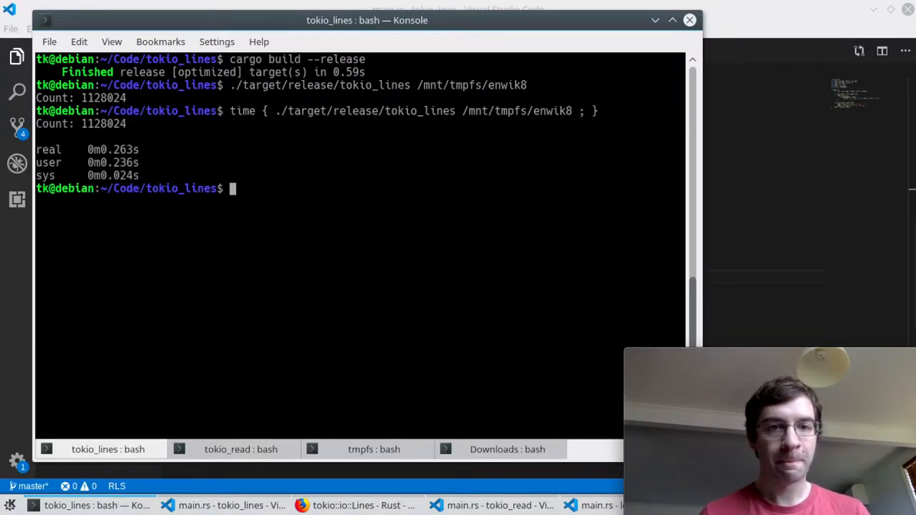
Run the timed count repeatedly, getting Count: 1128024 in about 0.21–0.26 s
key("Return")
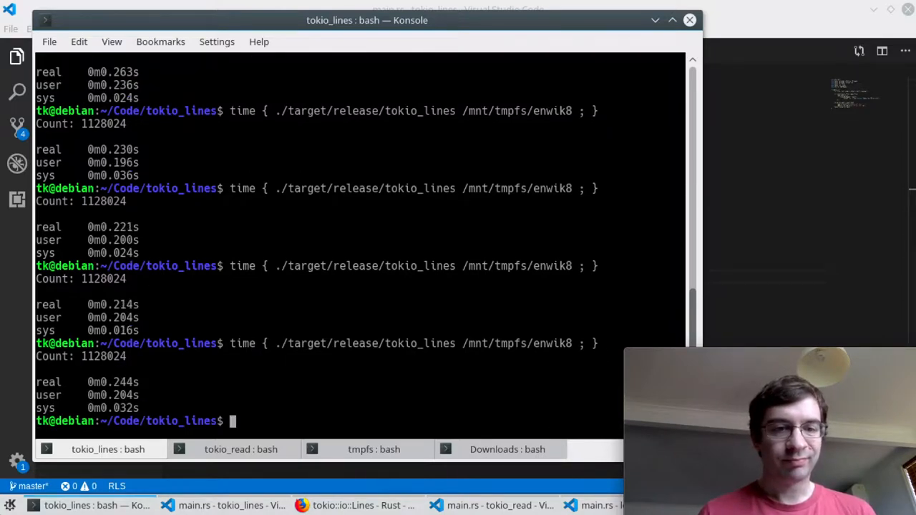
key("Return")
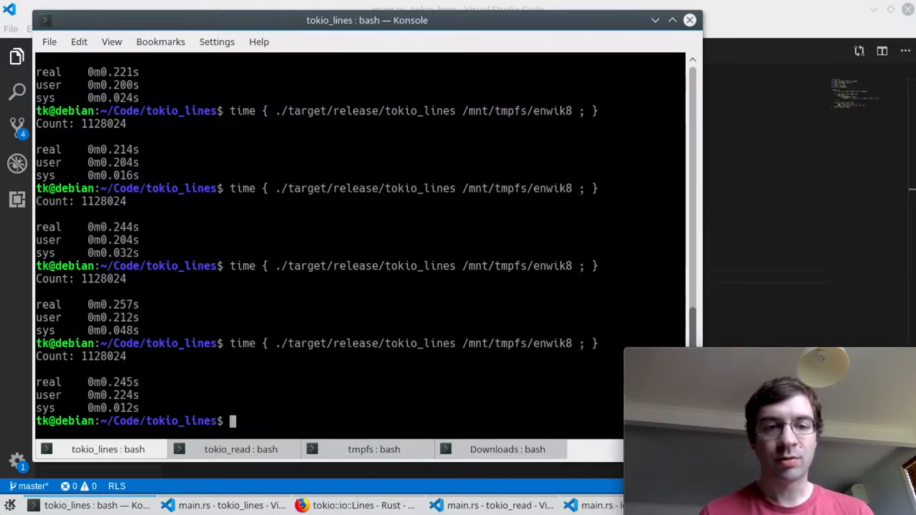
key("Return")
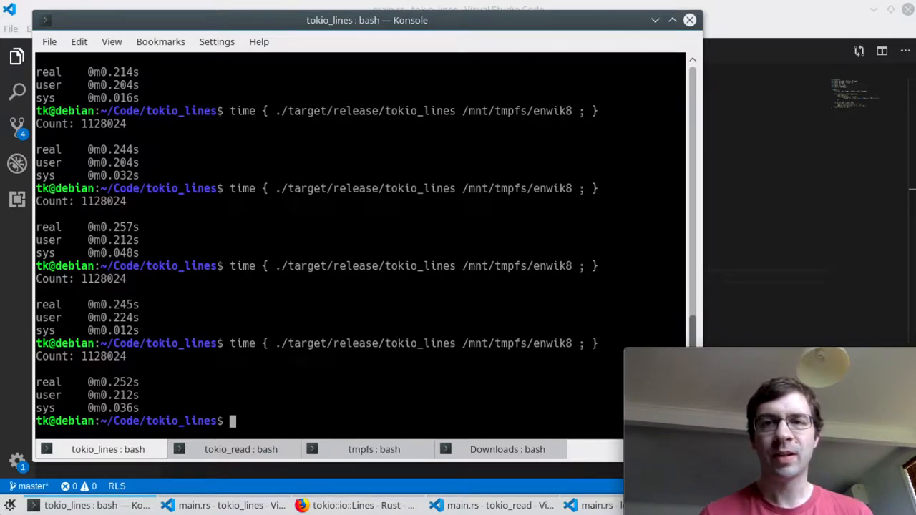
mouse_move(349, 189)
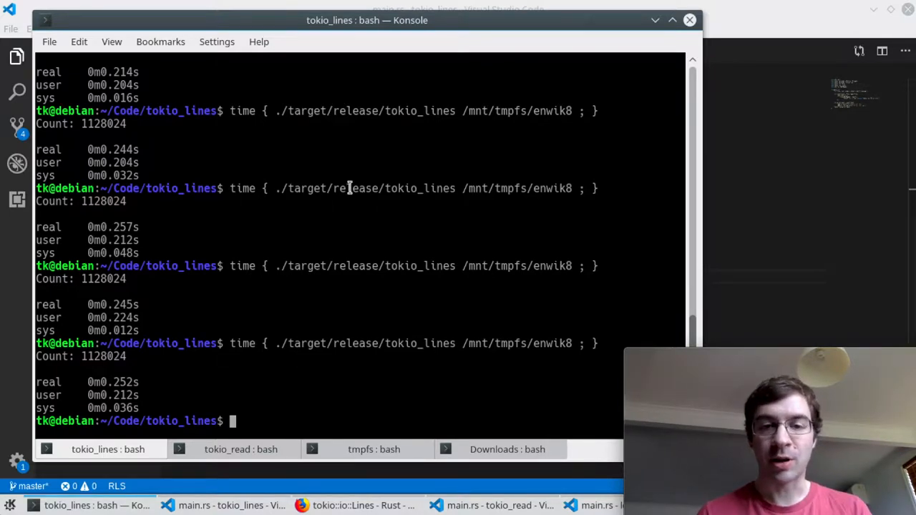
Time wc -l on /mnt/tmpfs/enwik8 repeatedly, reporting 1128023 lines in 0.07–0.10 s
type("time {")
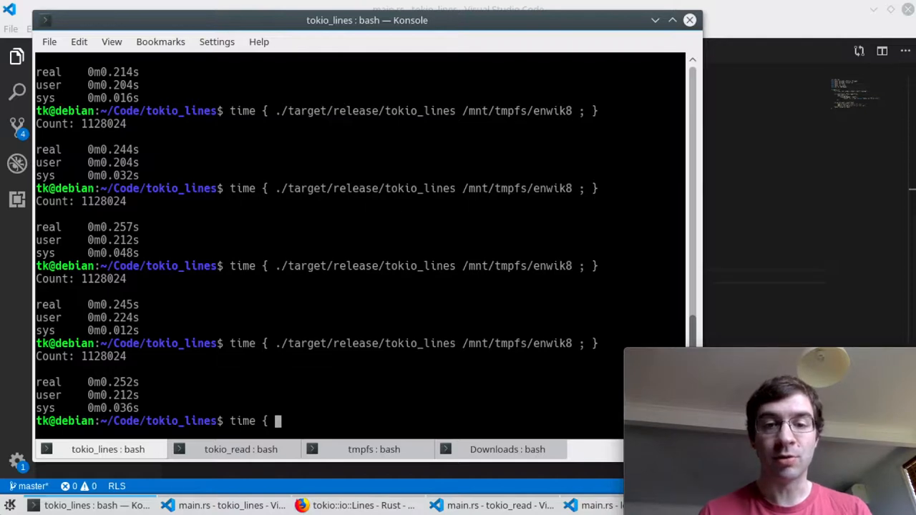
type("wc /mnt/")
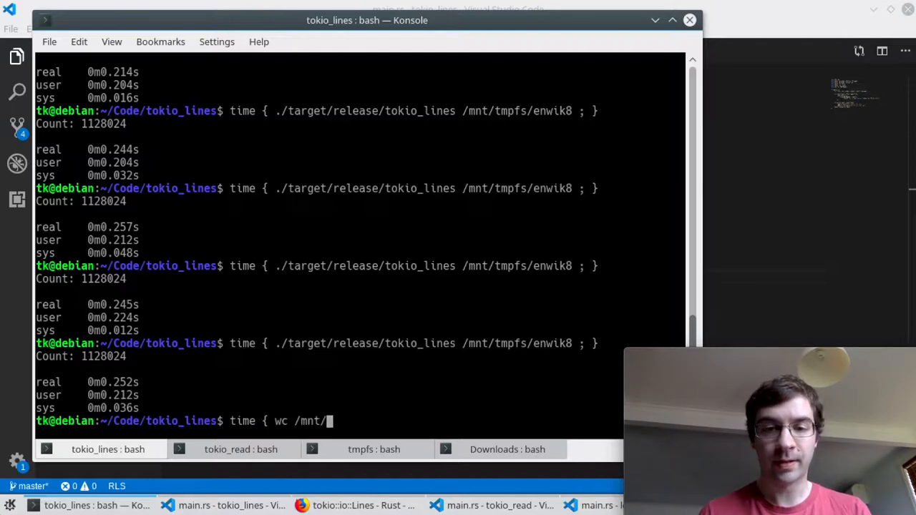
type("tmpfs/enwik")
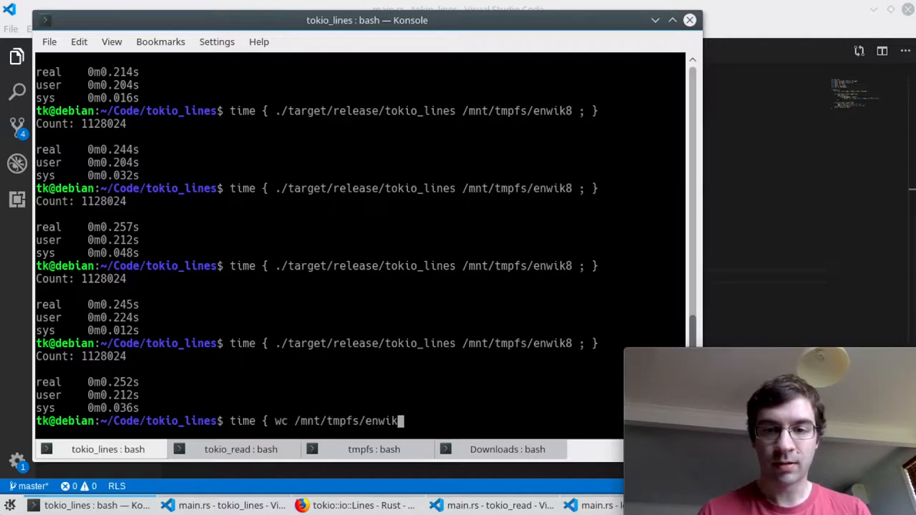
type("8 ;")
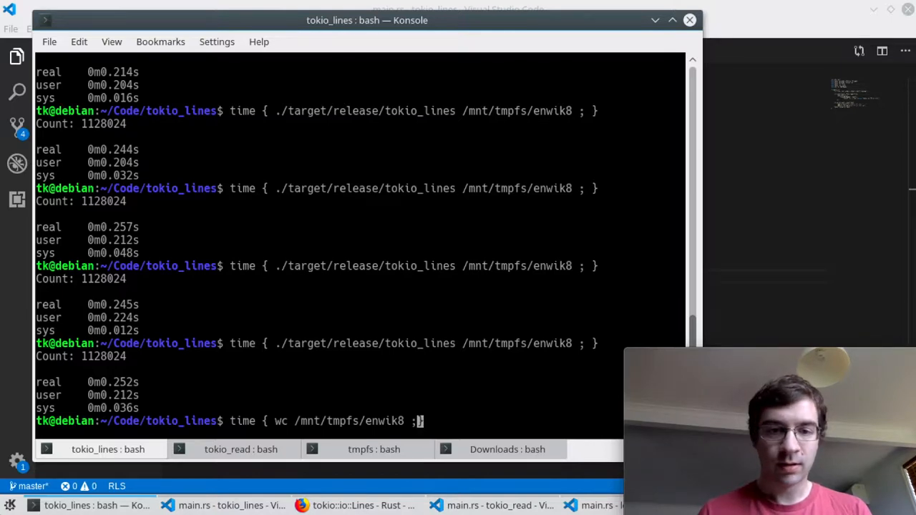
type("-l")
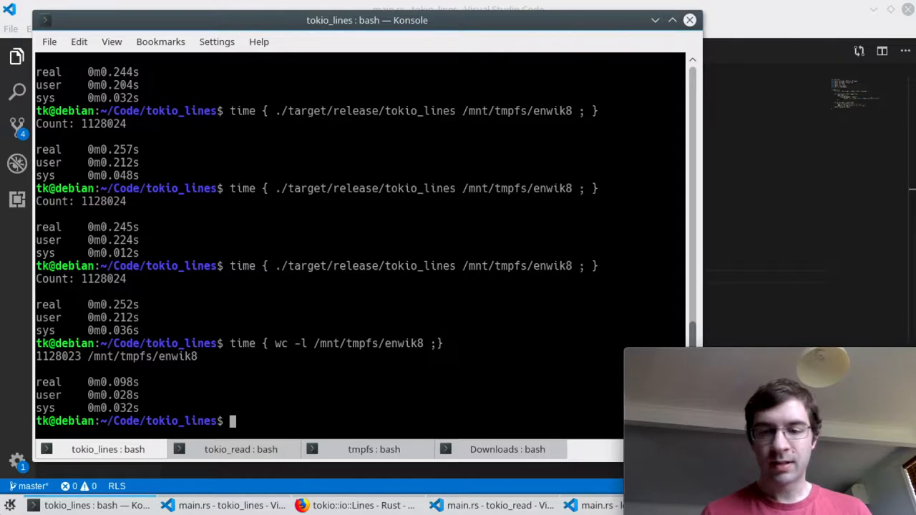
key("Return")
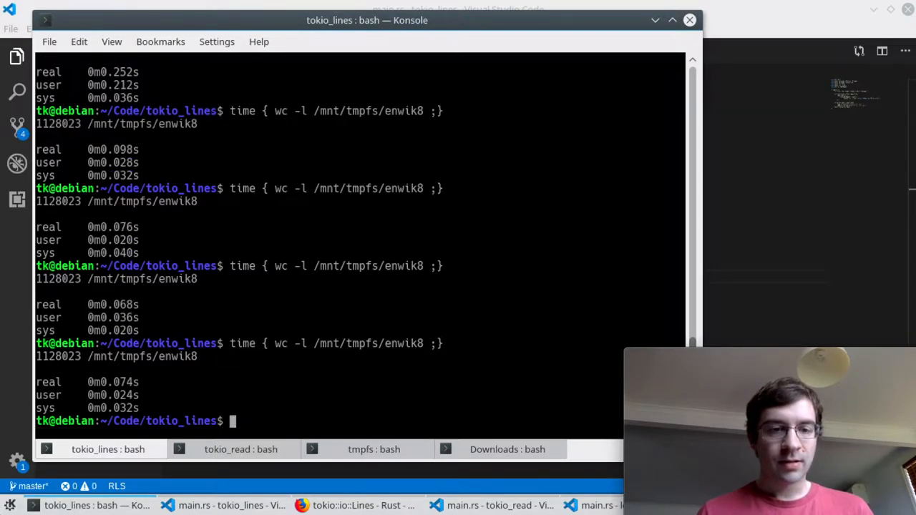
key("Return")
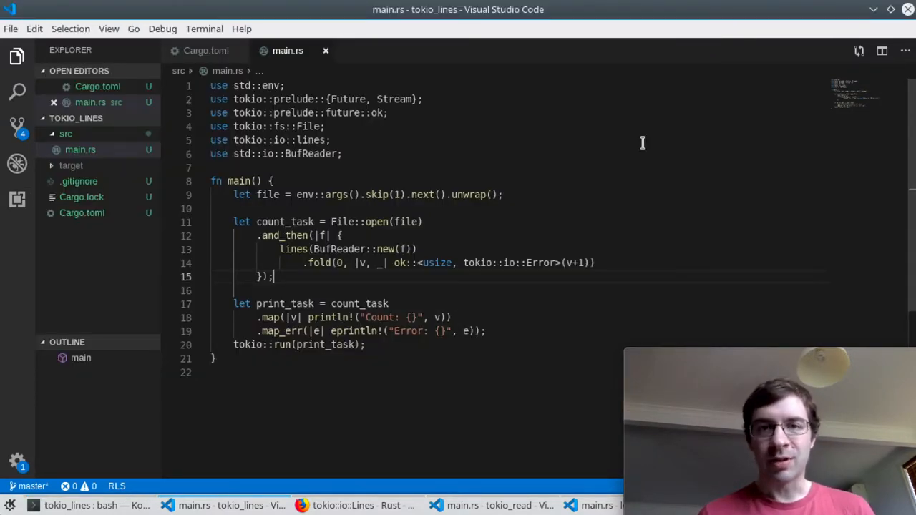
mouse_move(550, 301)
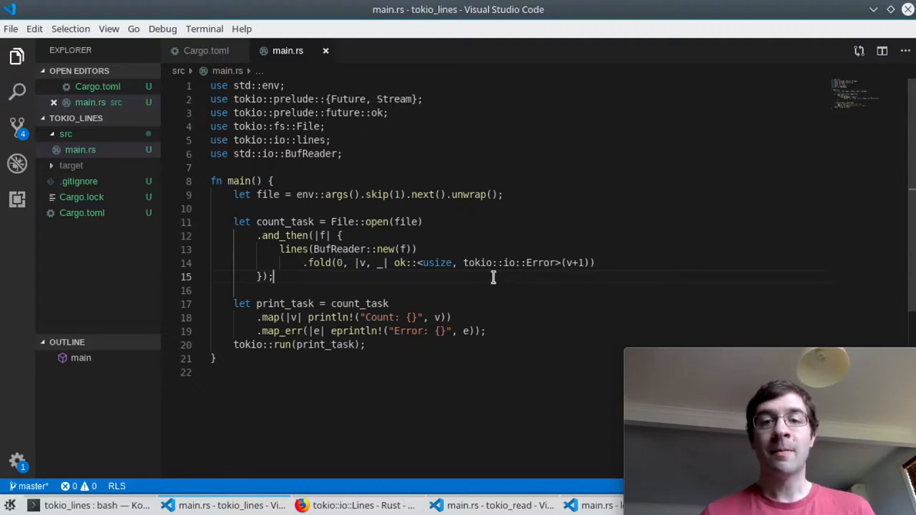
mouse_move(454, 233)
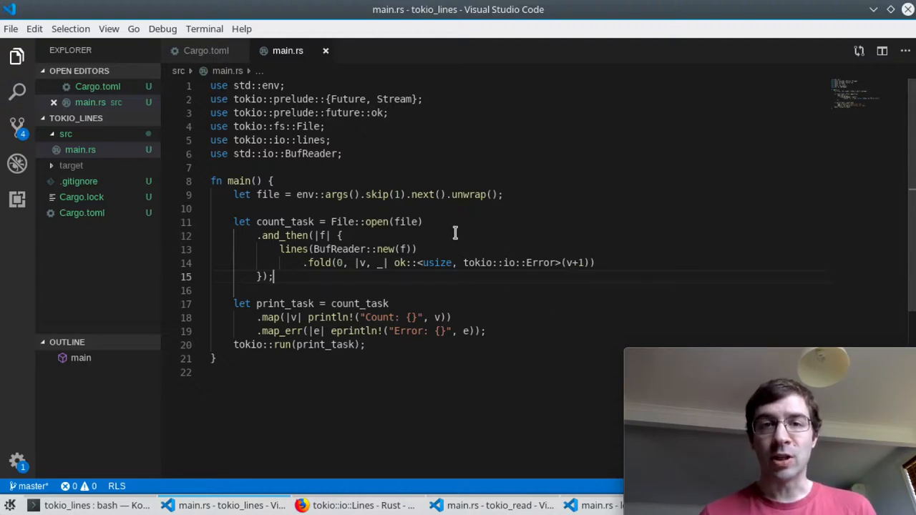
mouse_move(633, 247)
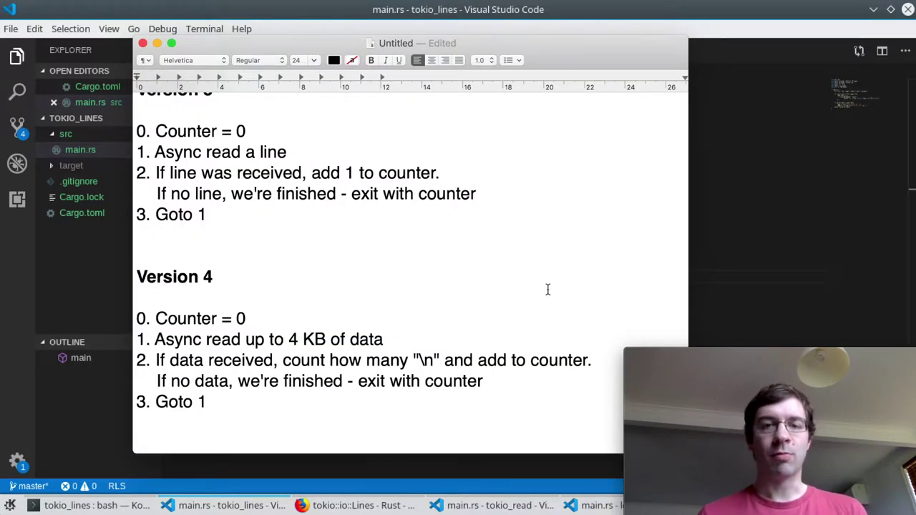
In the TextEdit notes, highlight the 4 KB read step, deselect, and scroll down
left_click(477, 193)
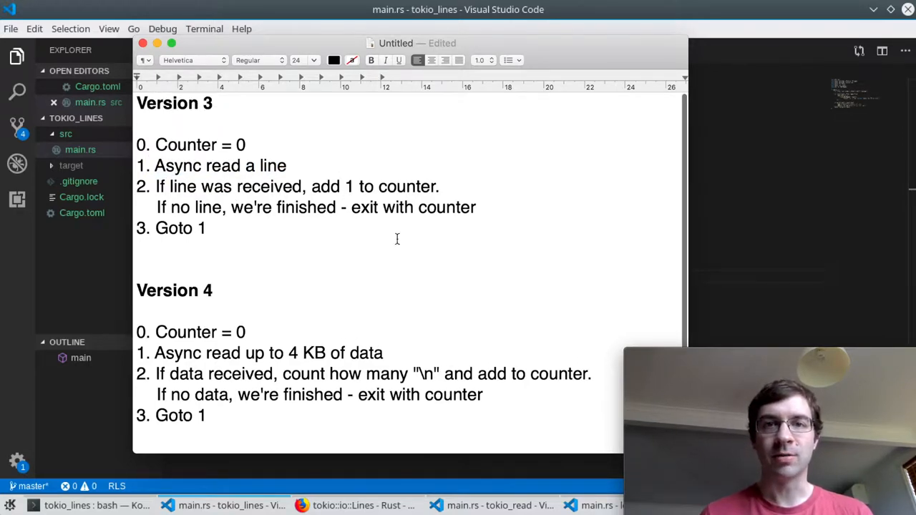
left_click_drag(155, 353, 410, 374)
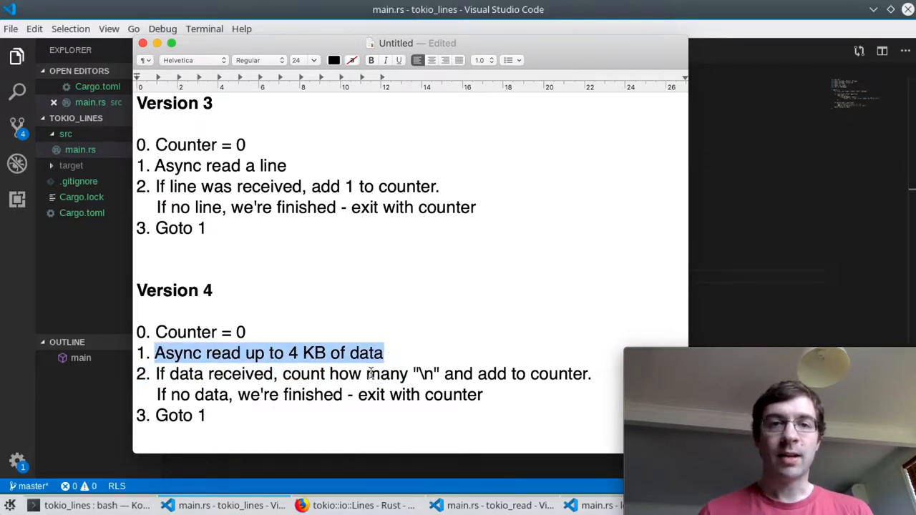
left_click(452, 374)
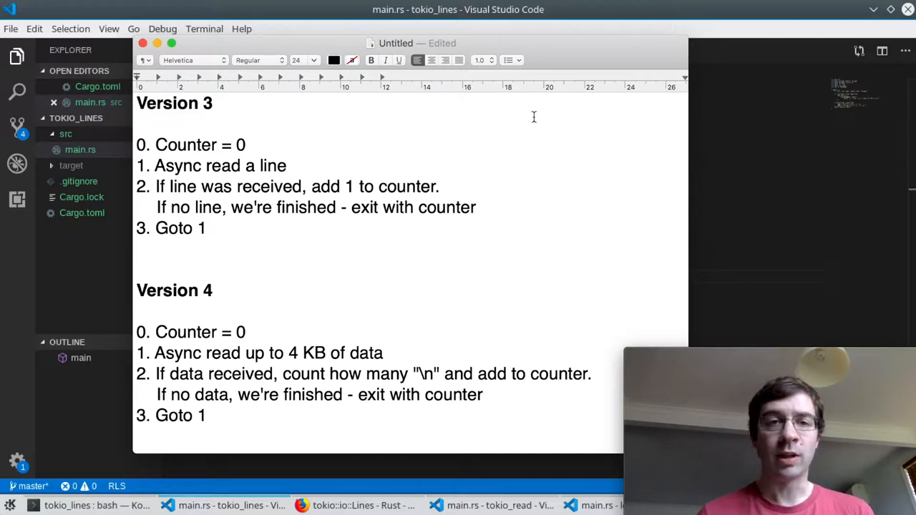
scroll("down", 3)
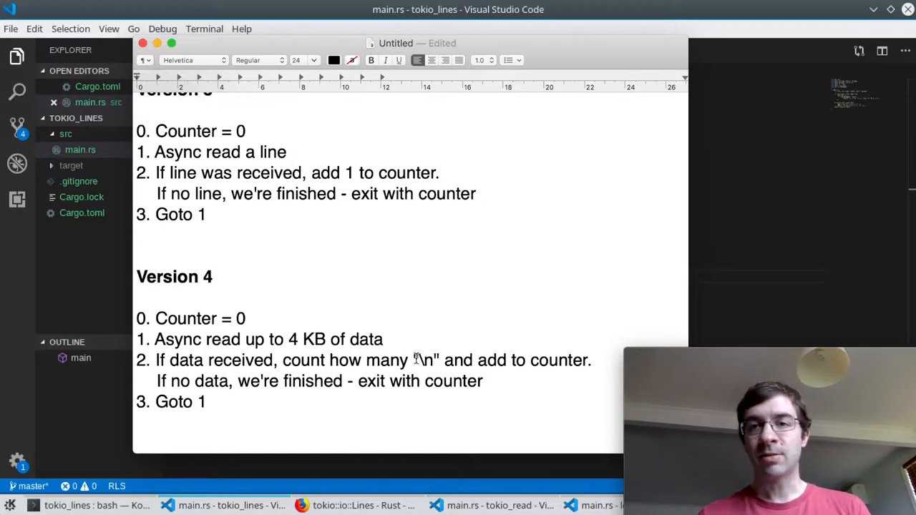
mouse_move(458, 308)
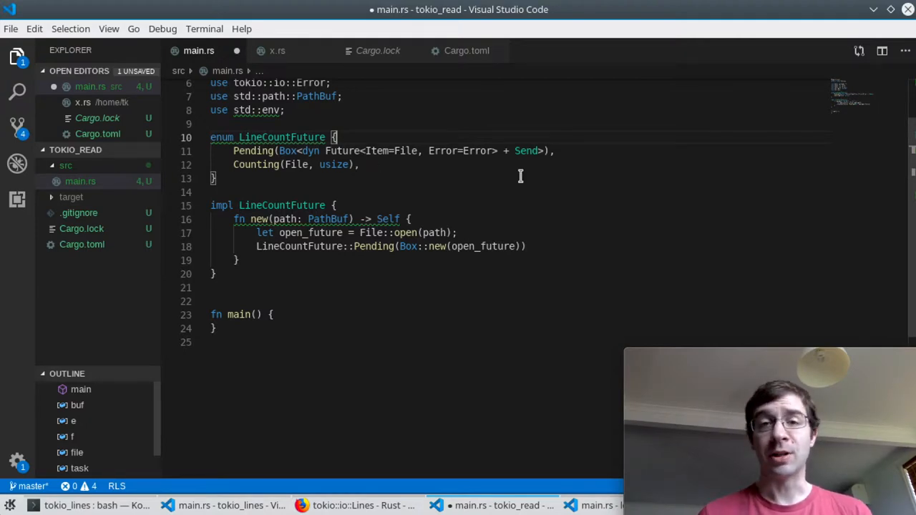
mouse_move(487, 169)
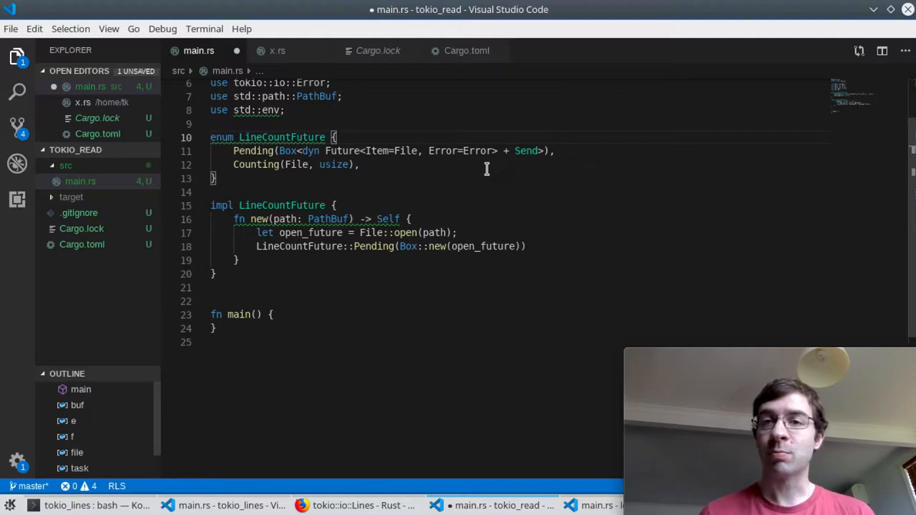
mouse_move(482, 192)
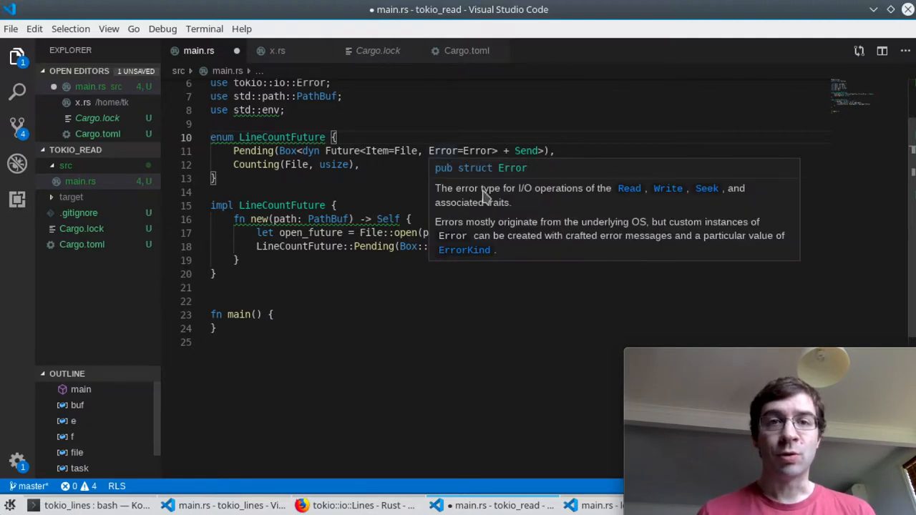
mouse_move(521, 98)
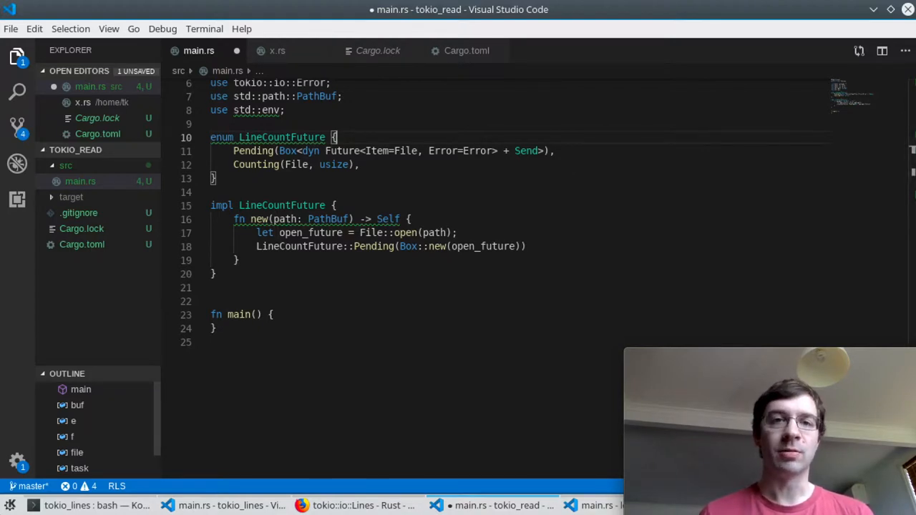
mouse_move(258, 164)
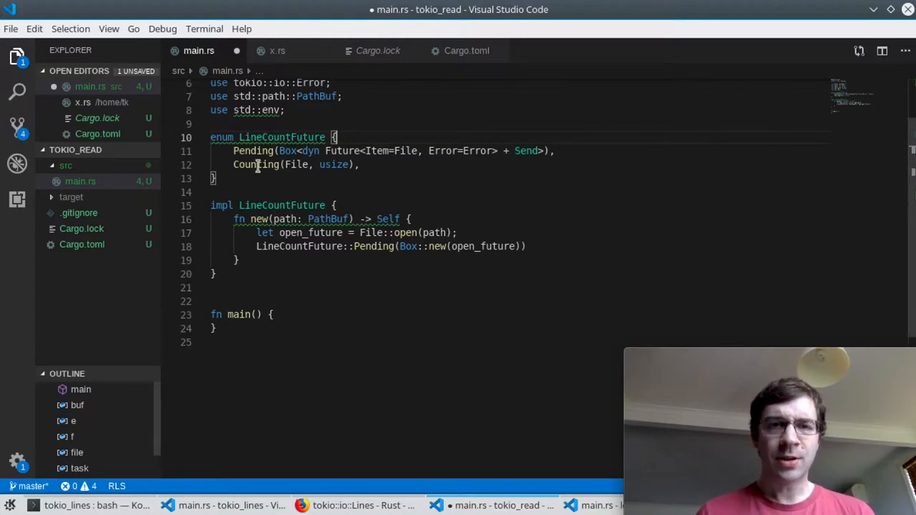
mouse_move(604, 192)
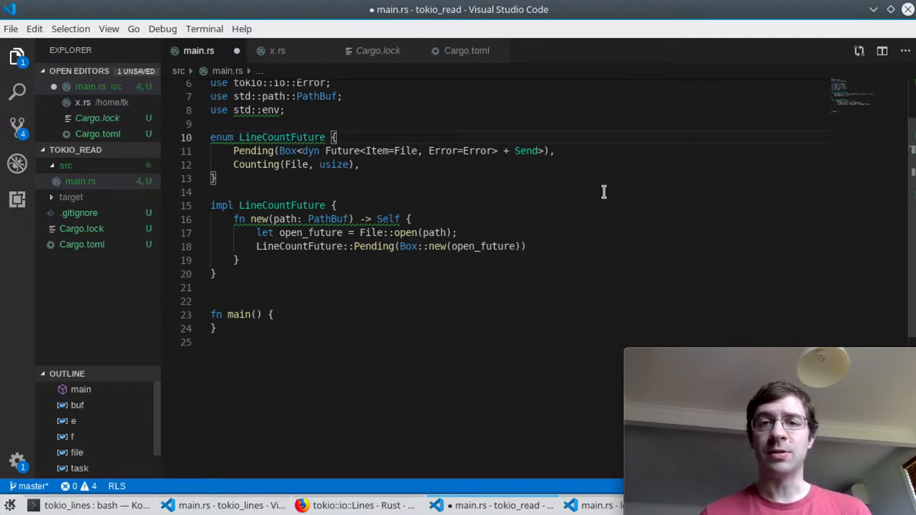
mouse_move(443, 196)
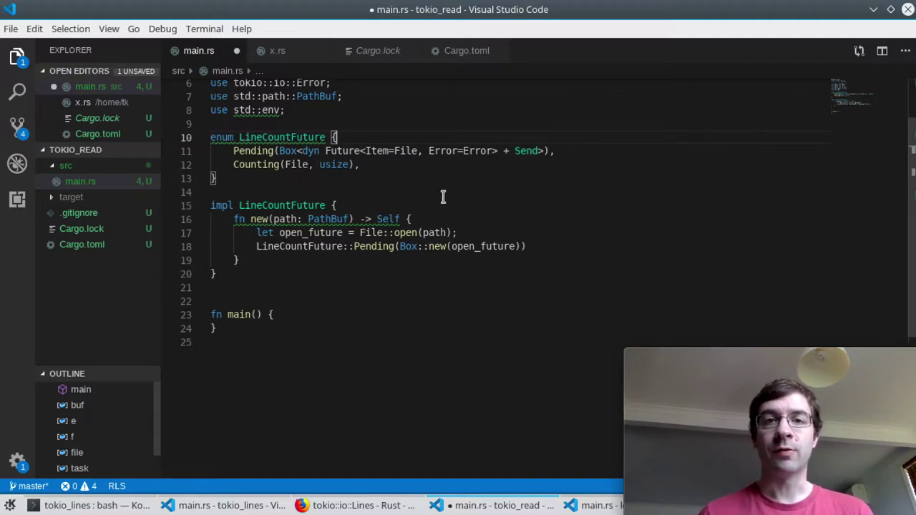
mouse_move(421, 202)
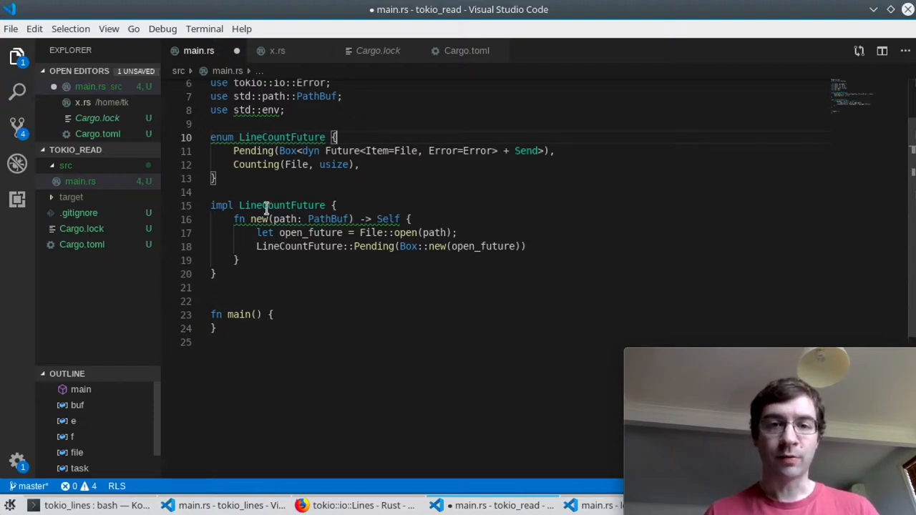
mouse_move(489, 237)
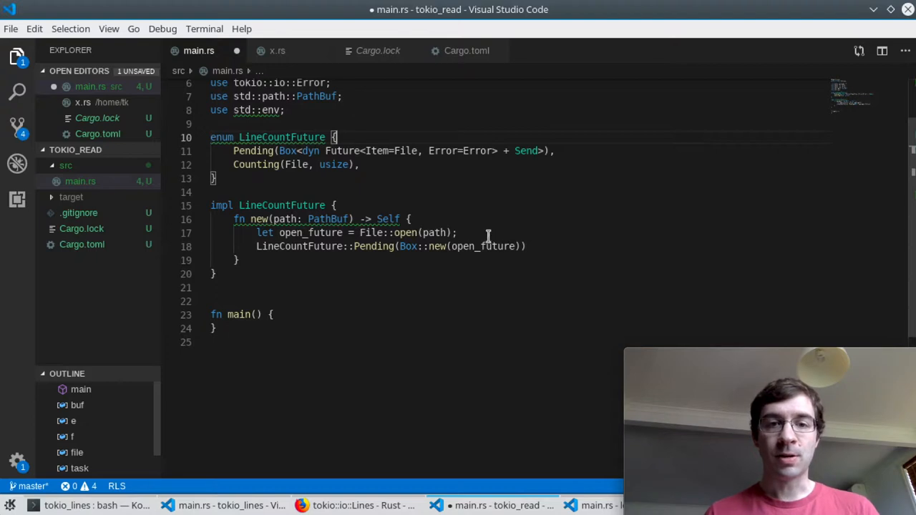
mouse_move(416, 290)
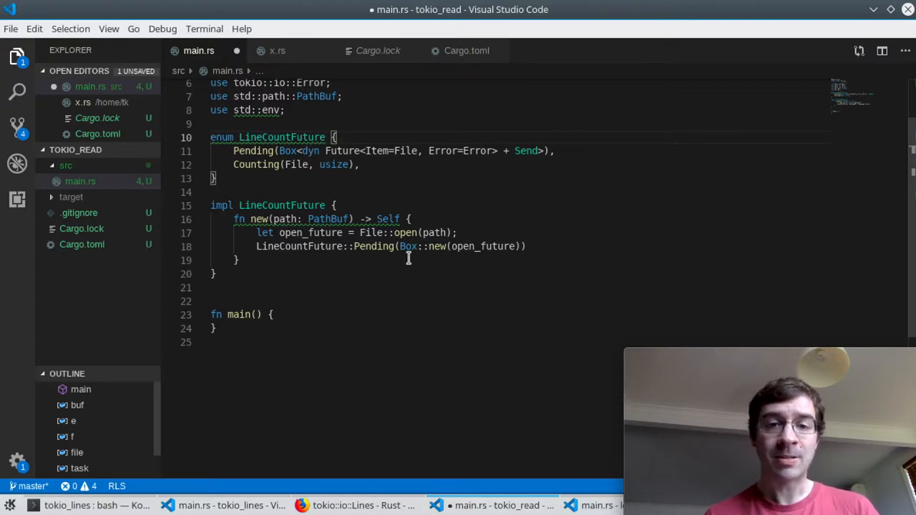
mouse_move(388, 325)
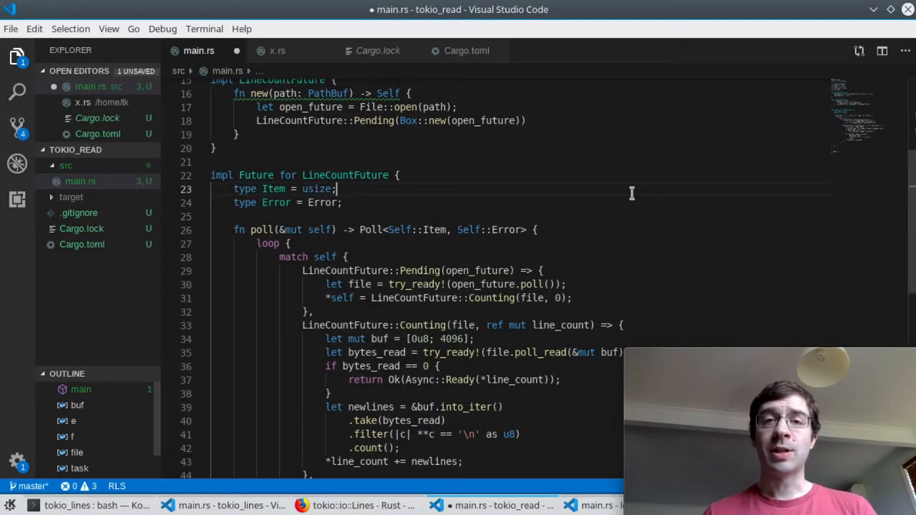
mouse_move(501, 198)
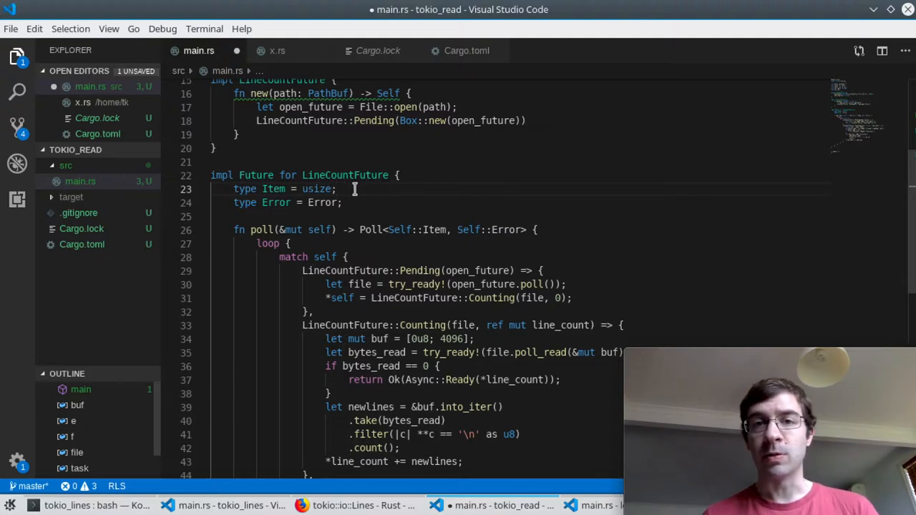
mouse_move(386, 193)
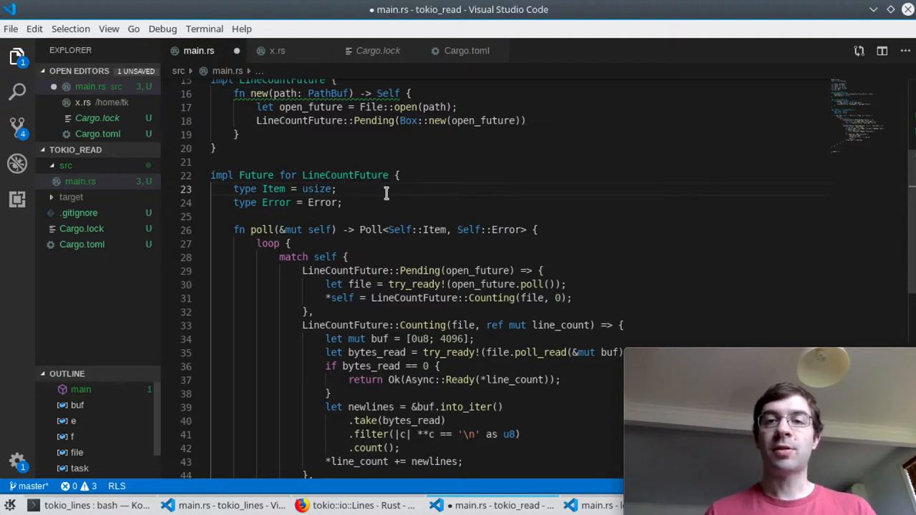
mouse_move(302, 217)
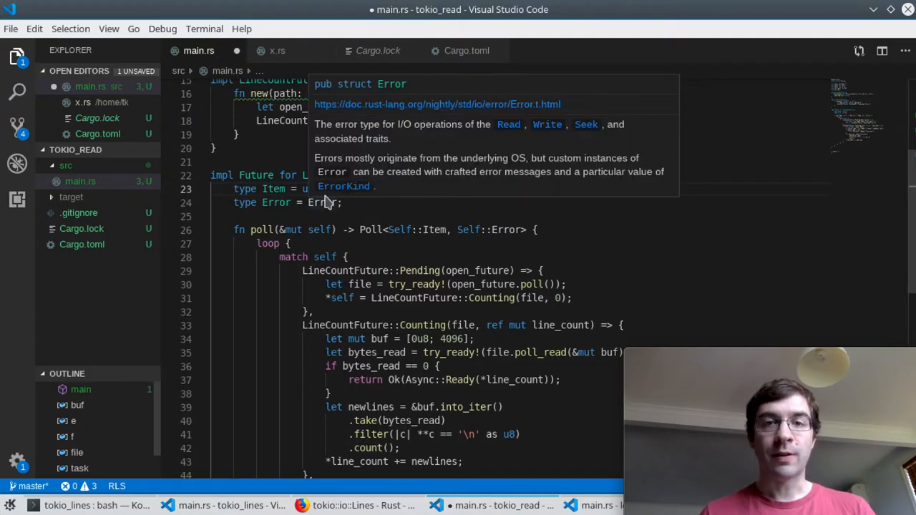
mouse_move(323, 201)
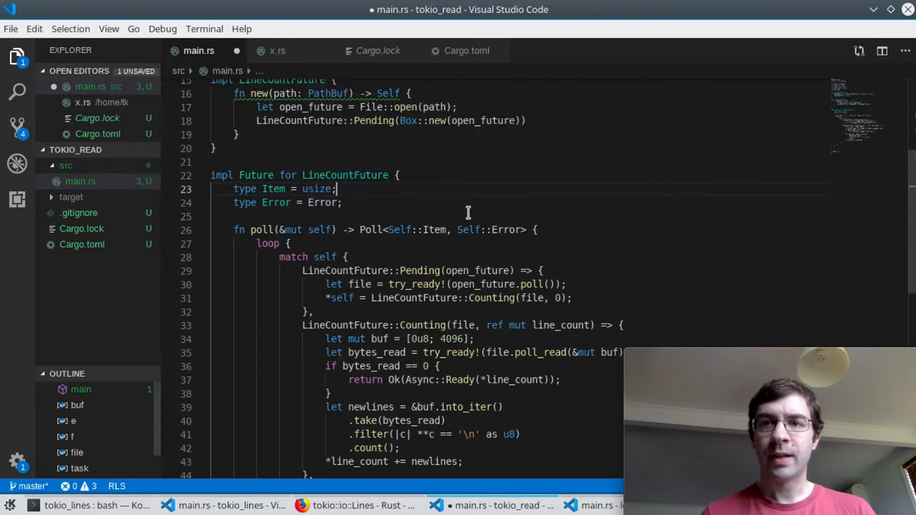
Scroll down to review LineCountFuture's poll loop counting newlines in 4096-byte buffers
scroll("down", 3)
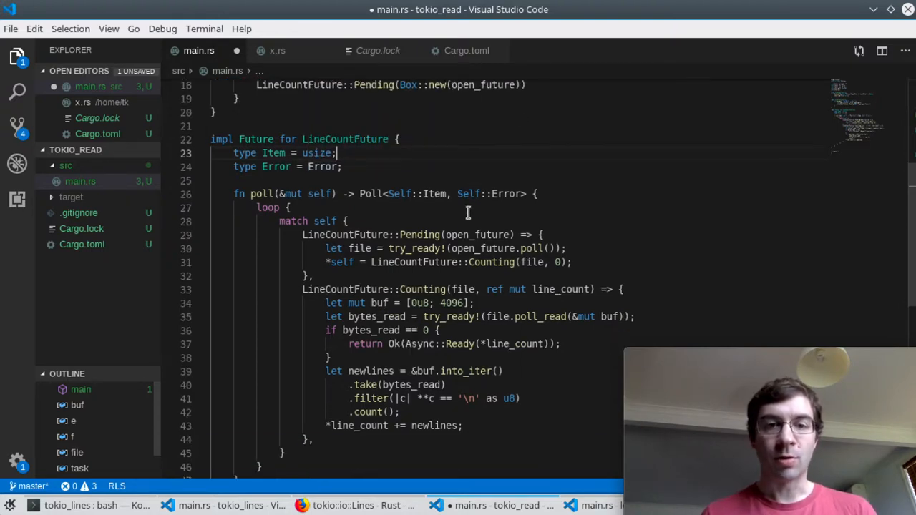
scroll("down", 3)
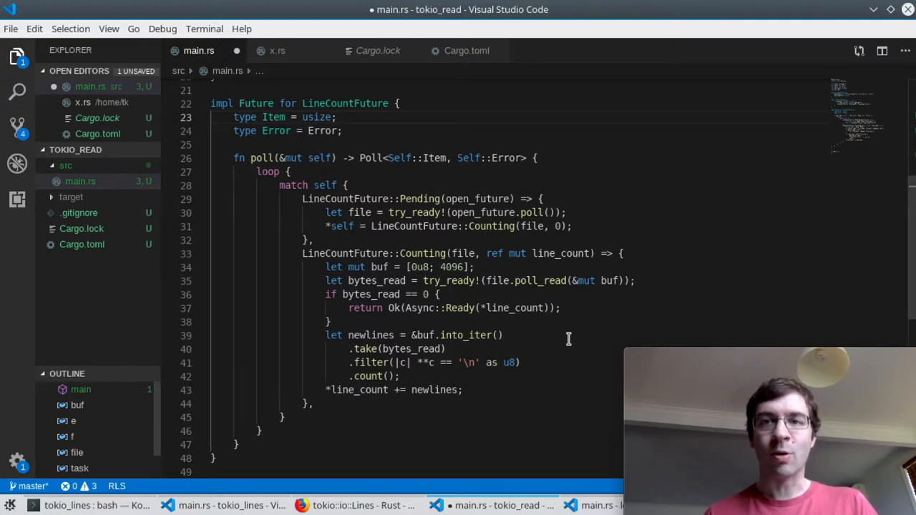
mouse_move(429, 212)
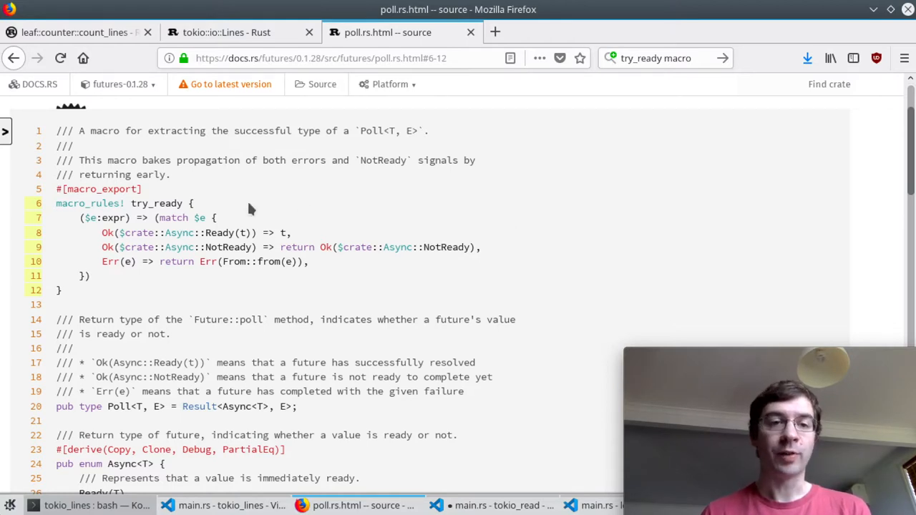
mouse_move(253, 231)
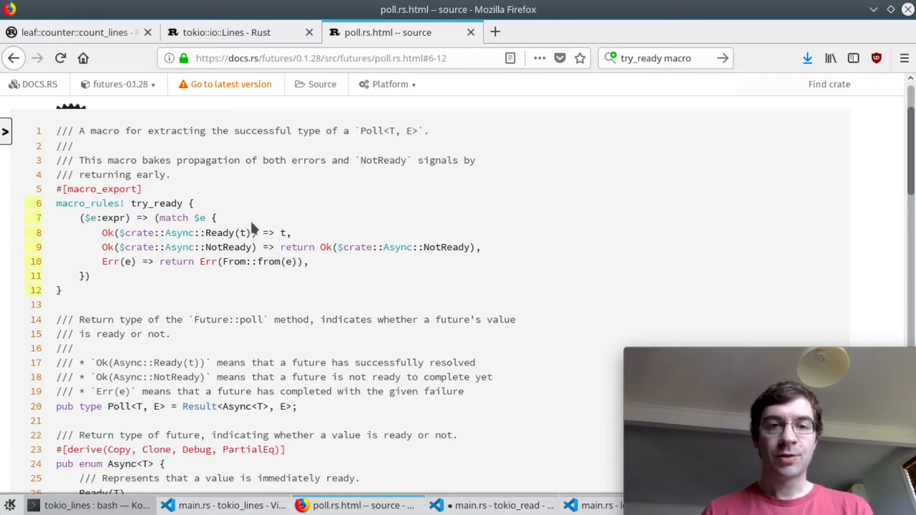
mouse_move(306, 237)
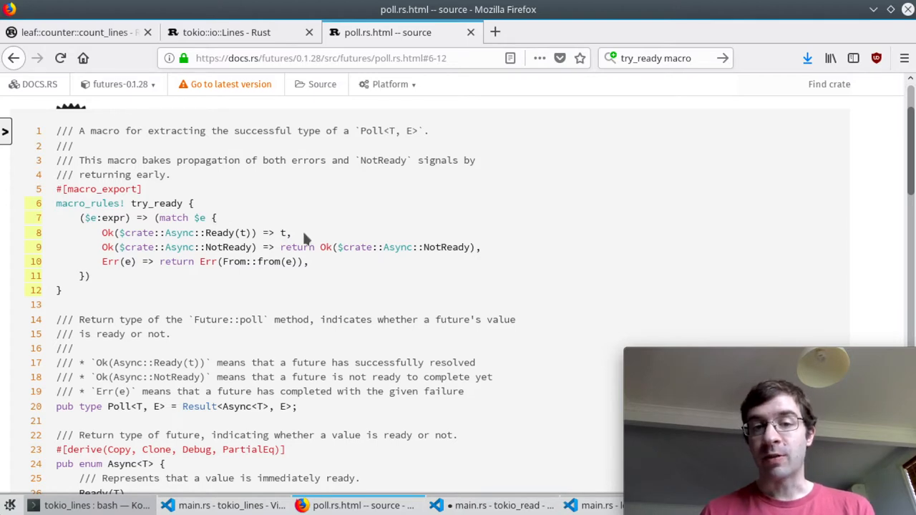
mouse_move(331, 230)
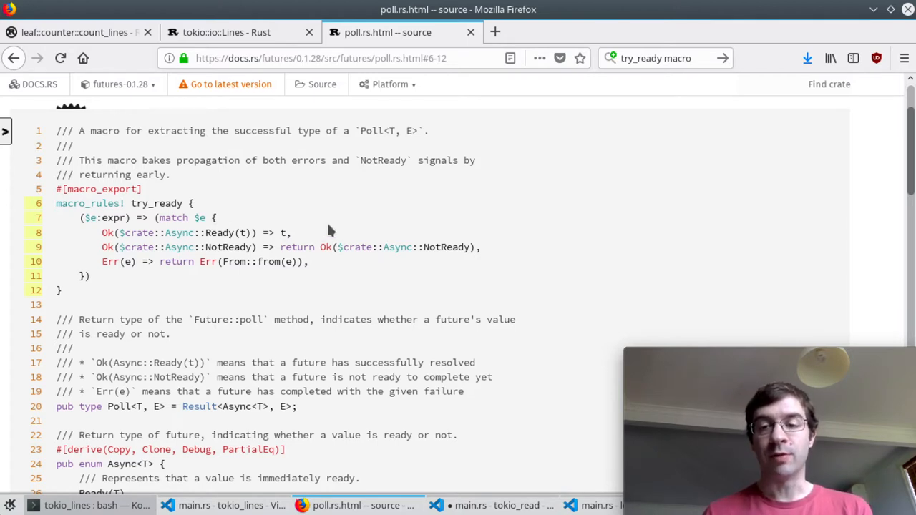
mouse_move(336, 232)
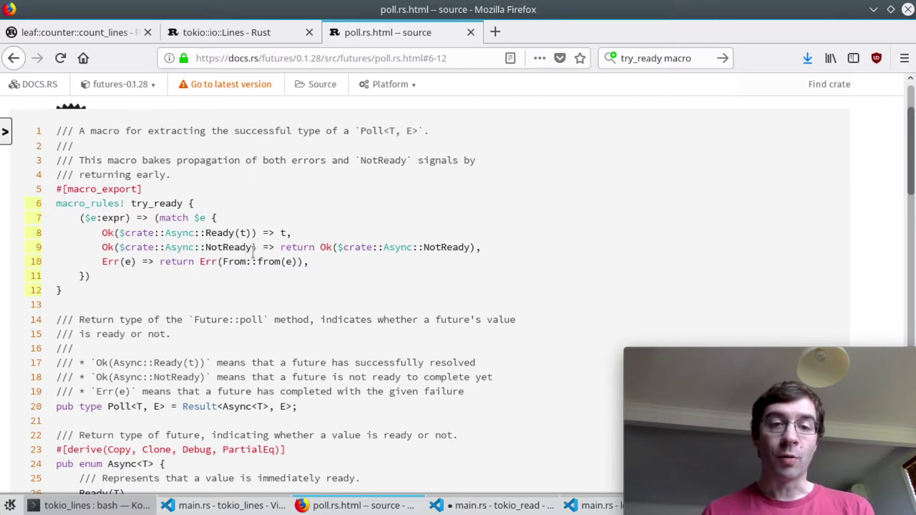
mouse_move(463, 239)
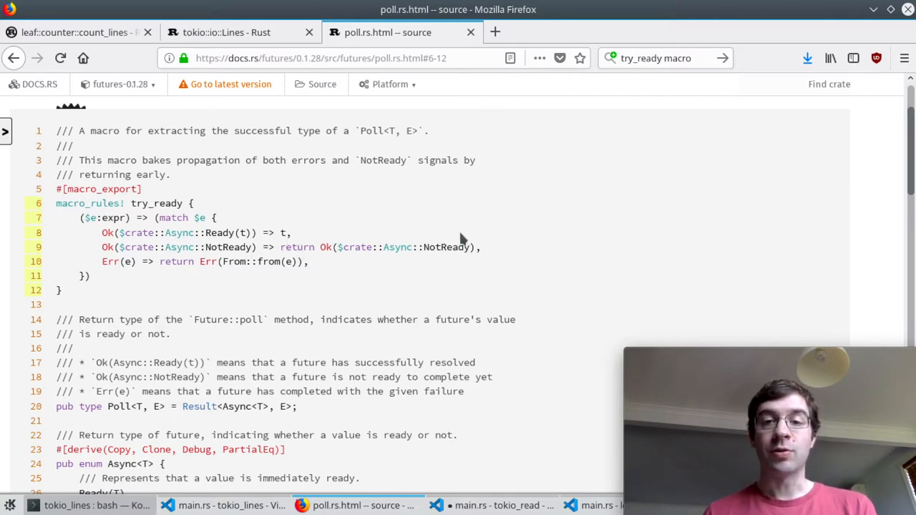
mouse_move(476, 266)
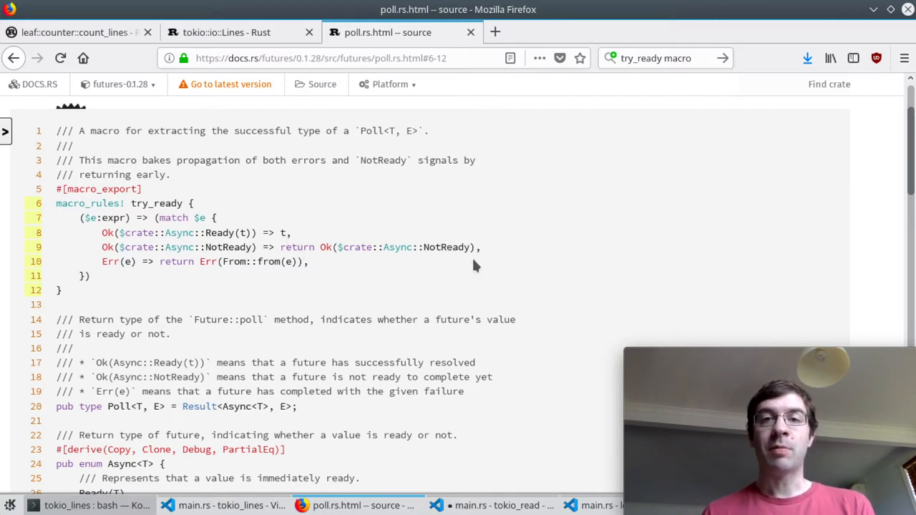
mouse_move(567, 275)
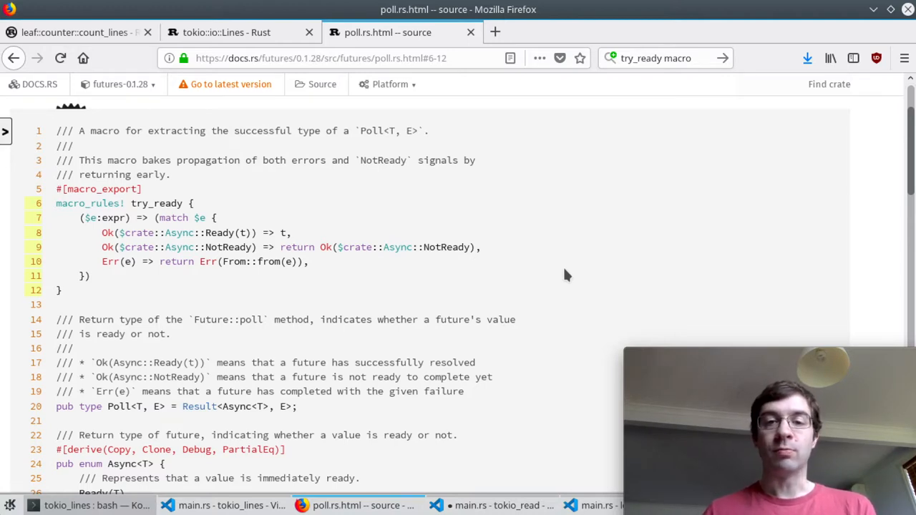
mouse_move(156, 281)
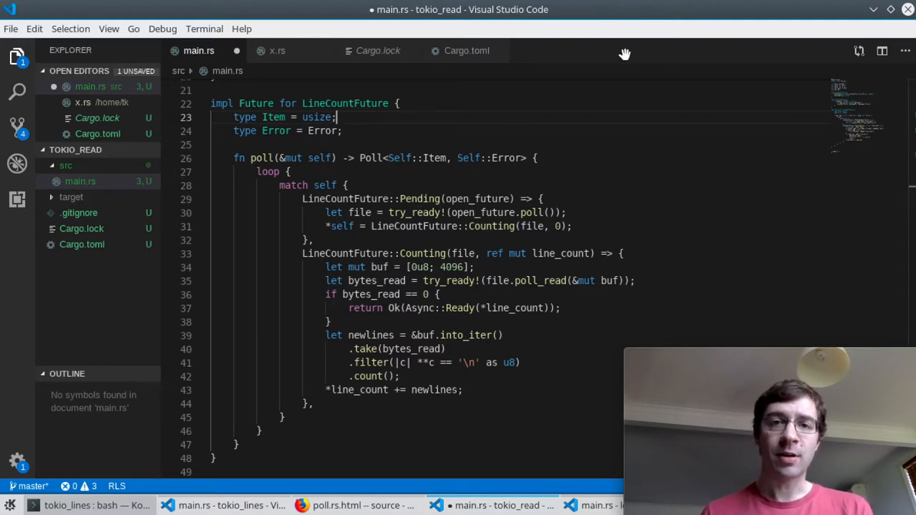
mouse_move(483, 215)
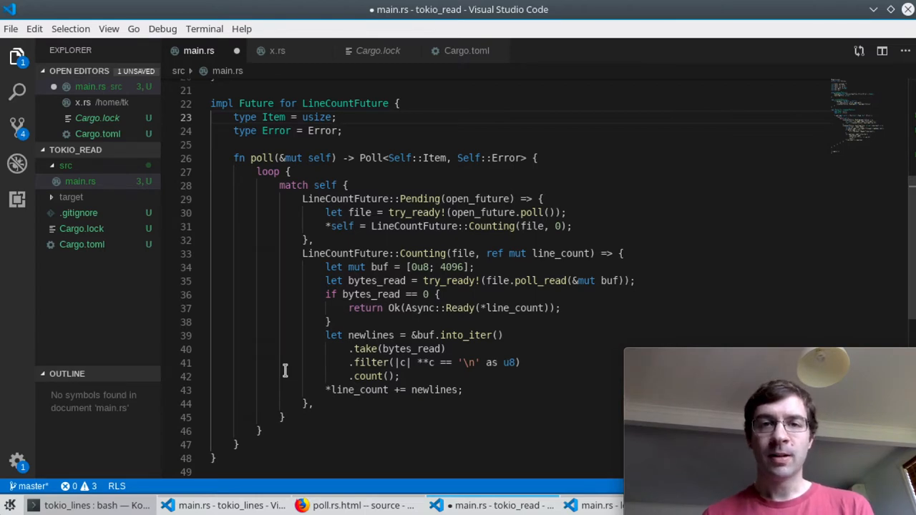
mouse_move(272, 328)
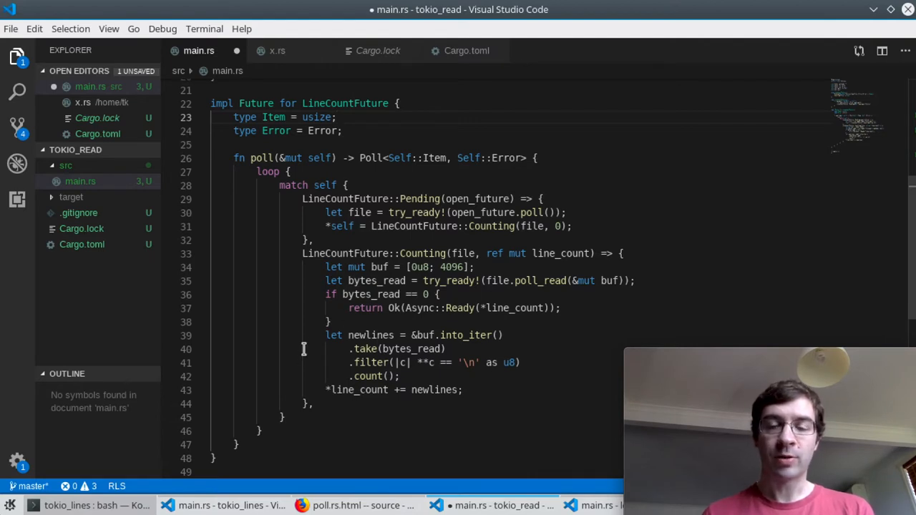
mouse_move(247, 358)
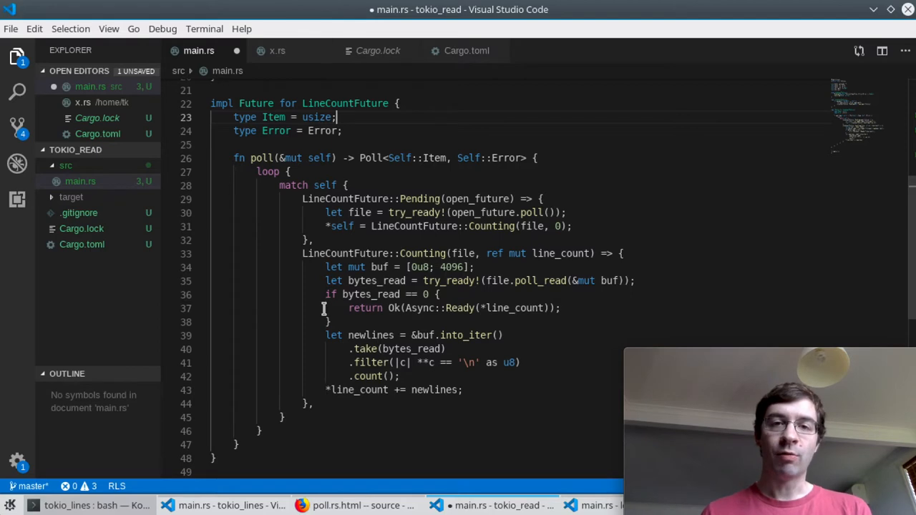
mouse_move(324, 308)
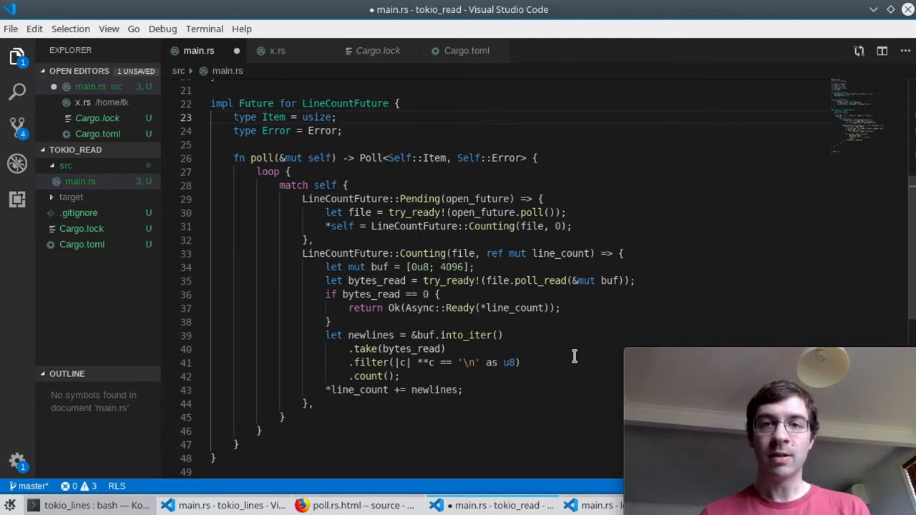
mouse_move(551, 384)
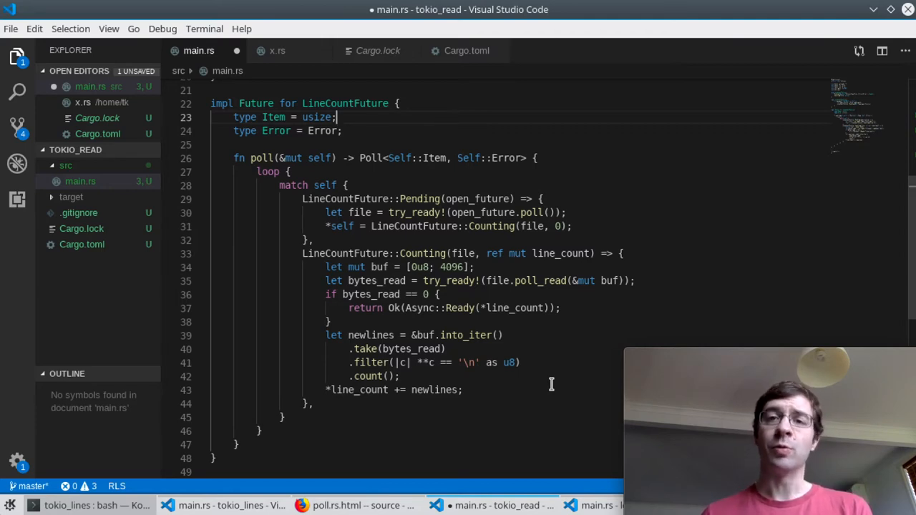
mouse_move(480, 358)
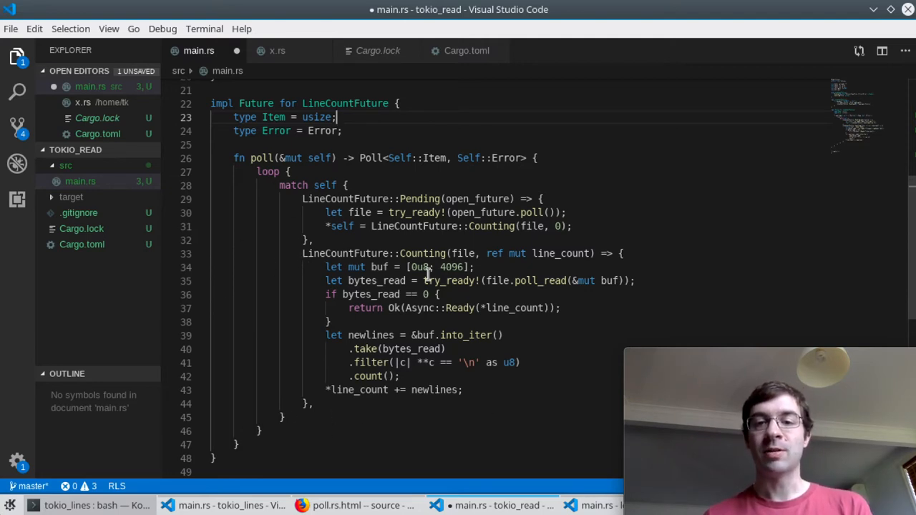
mouse_move(286, 335)
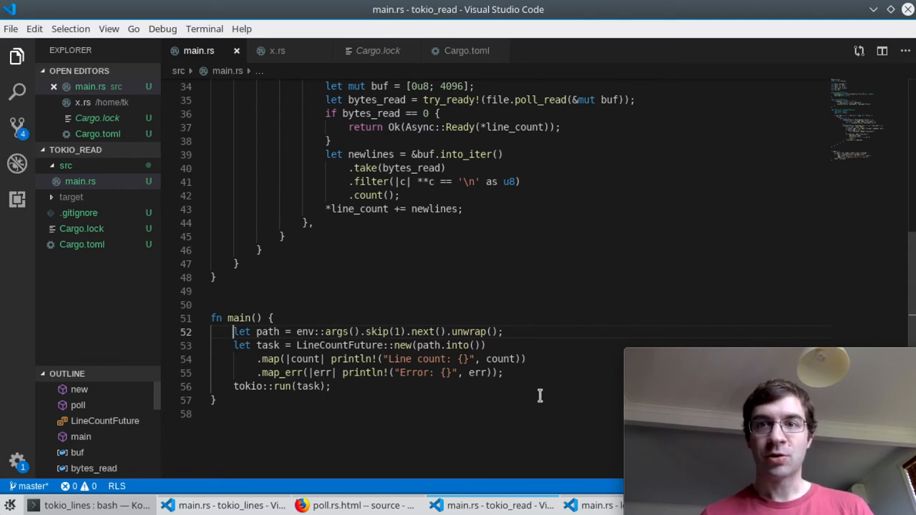
mouse_move(419, 423)
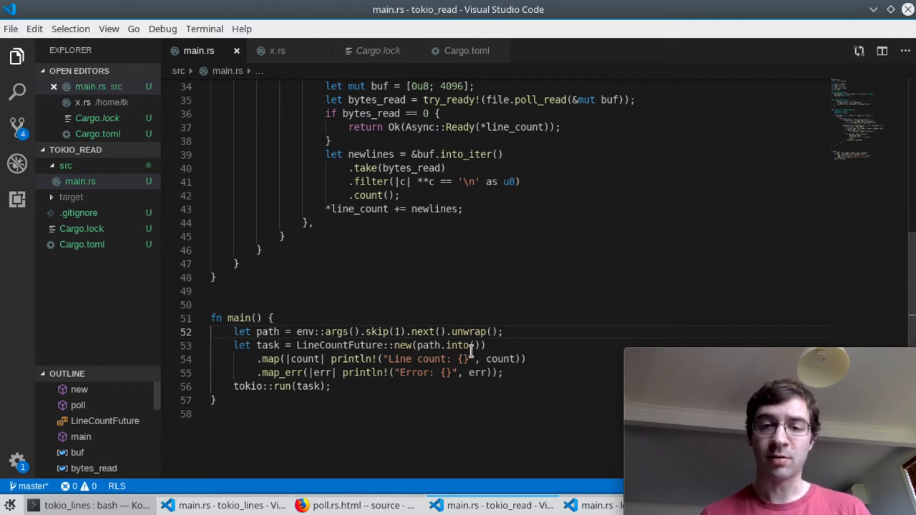
mouse_move(553, 324)
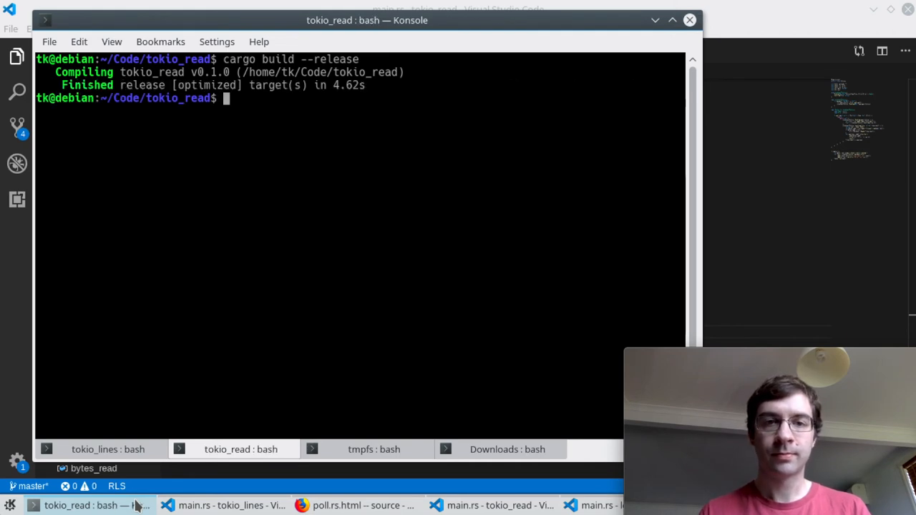
Time ./target/release/tokio_read on /mnt/tmpfs/enwik8, then bring Visual Studio Code back
type("time {")
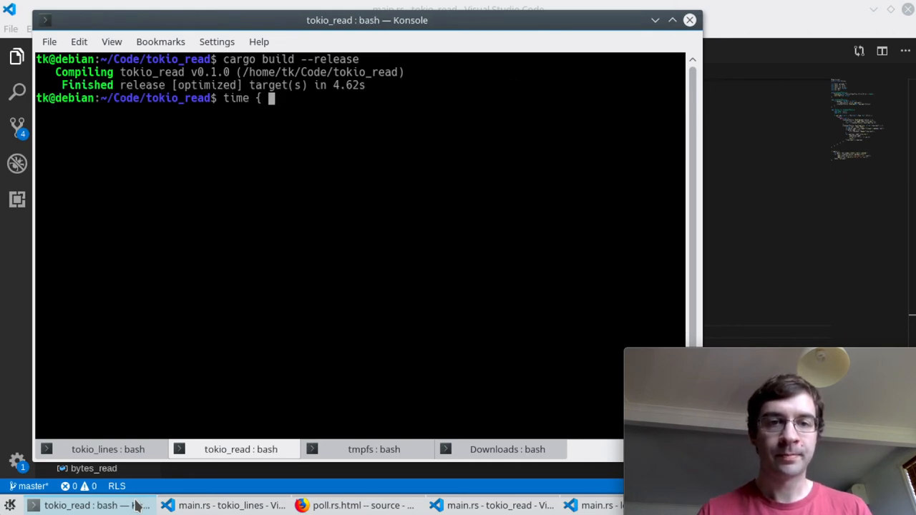
type("./target/release/")
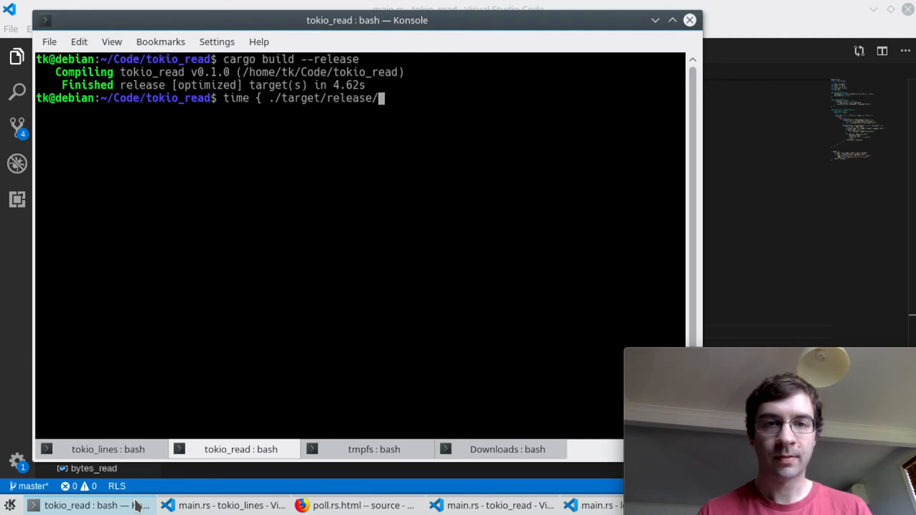
type("tokio_read /mnt")
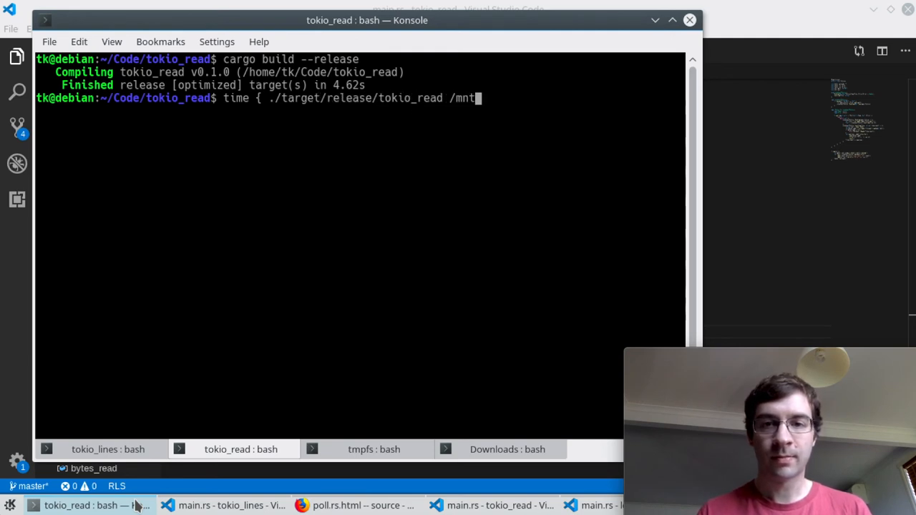
type("/tmpfs/enwik8 ;")
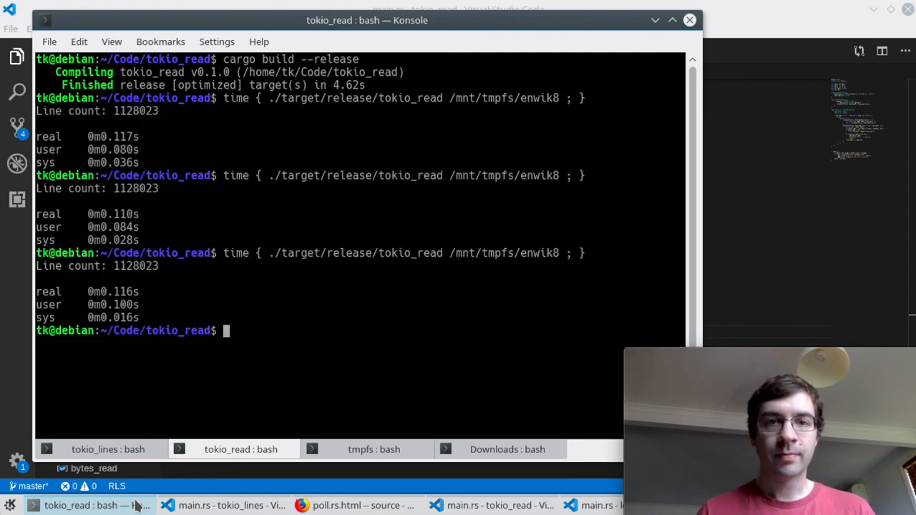
mouse_move(292, 136)
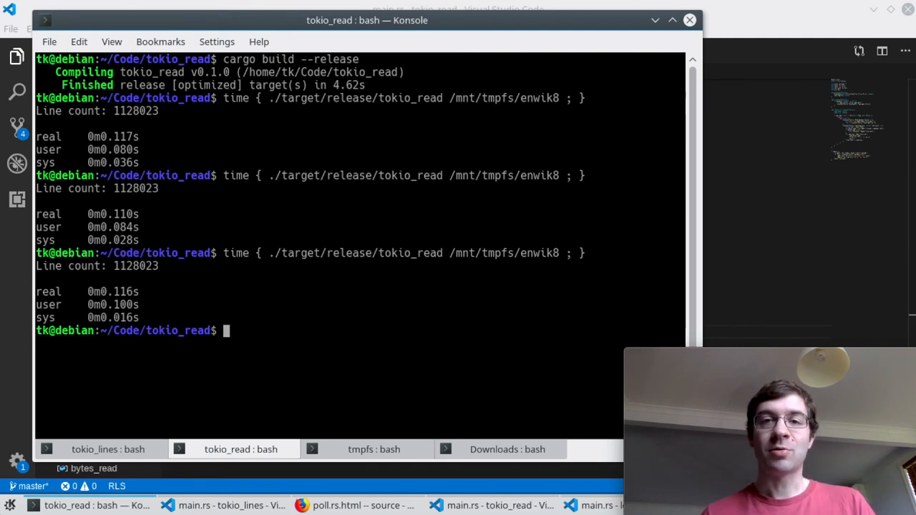
mouse_move(707, 195)
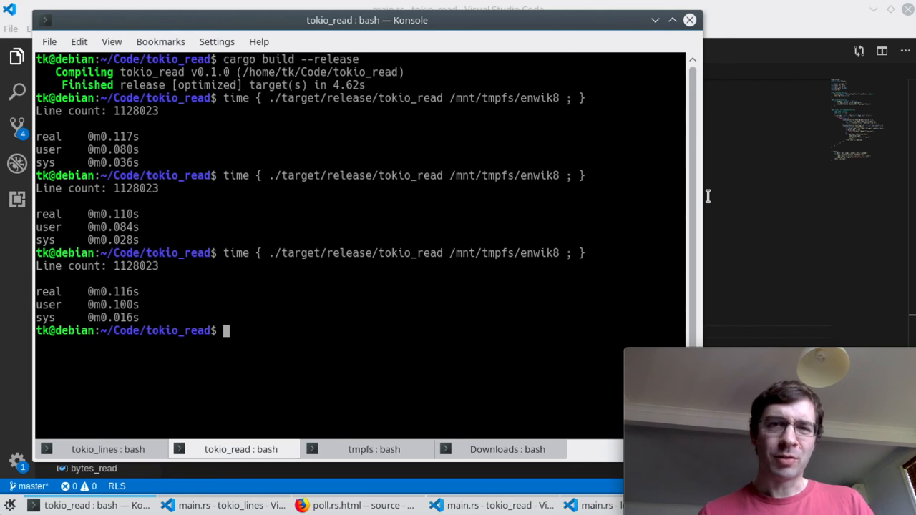
left_click(493, 504)
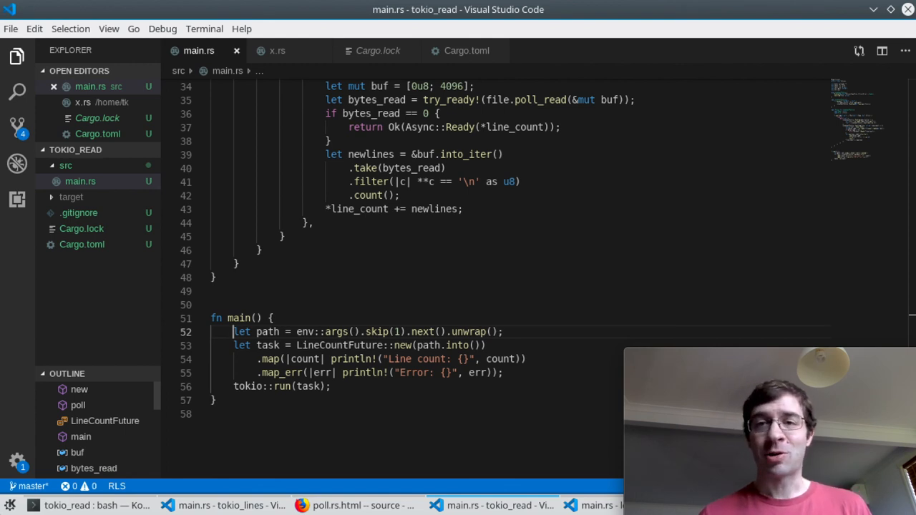
mouse_move(603, 275)
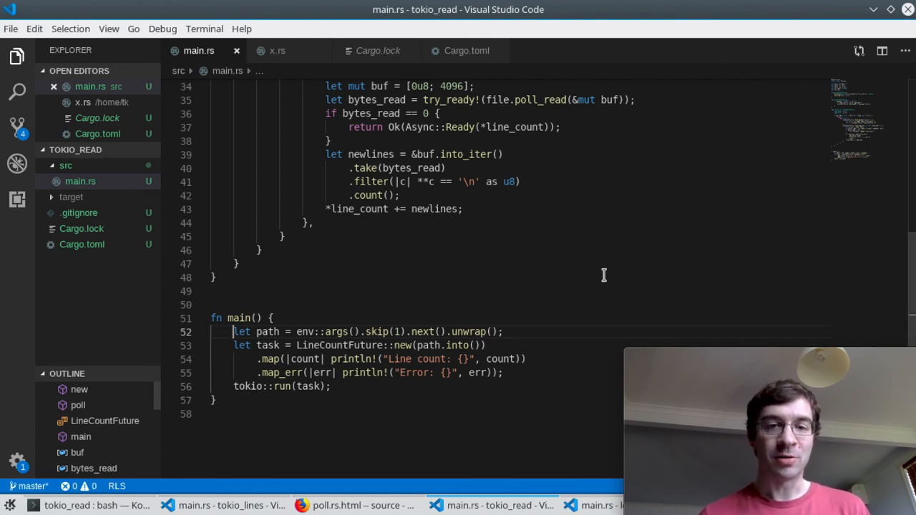